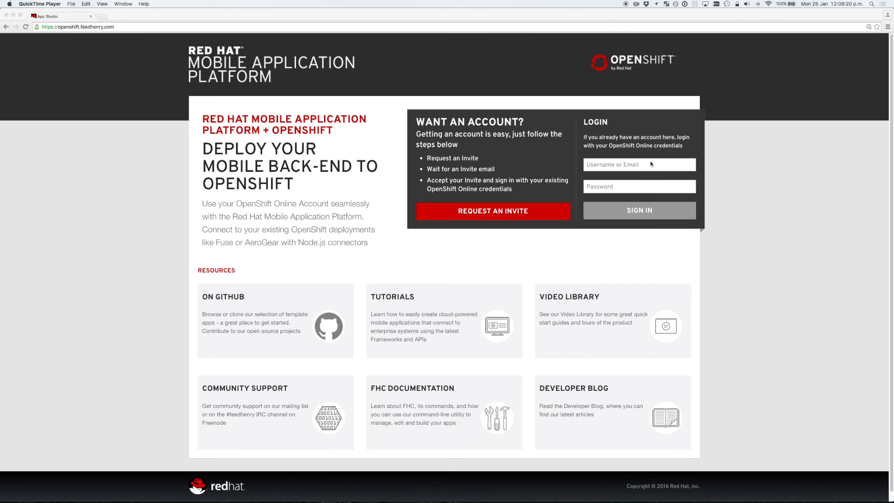
{"action": "mouse_move", "coordinate": [288, 74]}
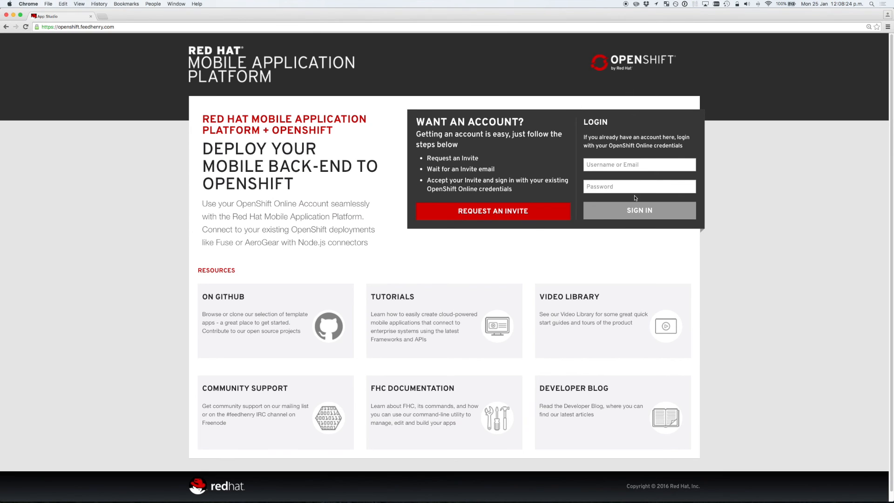
Sign in and create 'Barcode Project' from the Hello World Project template.
{"action": "left_click", "coordinate": [638, 164]}
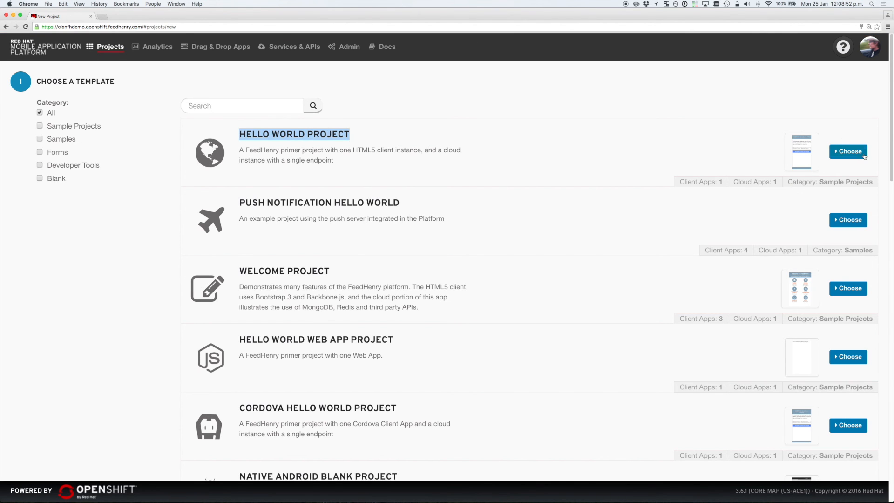
{"action": "left_click", "coordinate": [847, 150]}
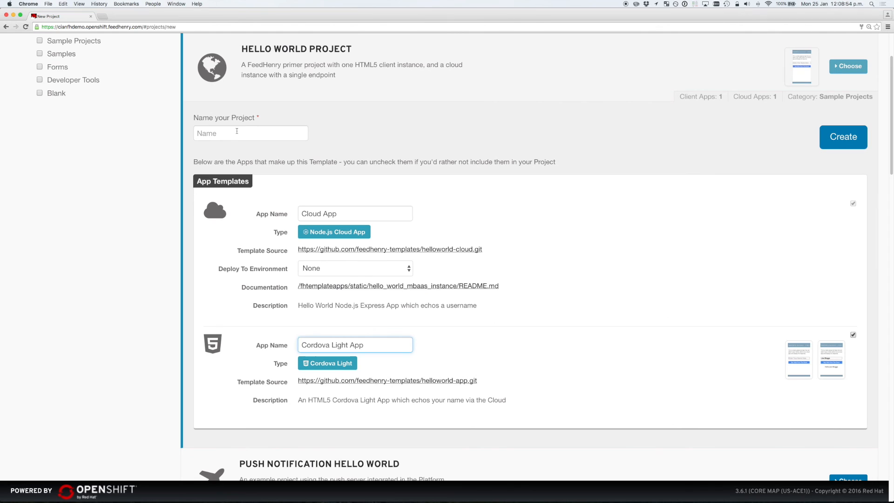
{"action": "type", "text": "Barcode Project"}
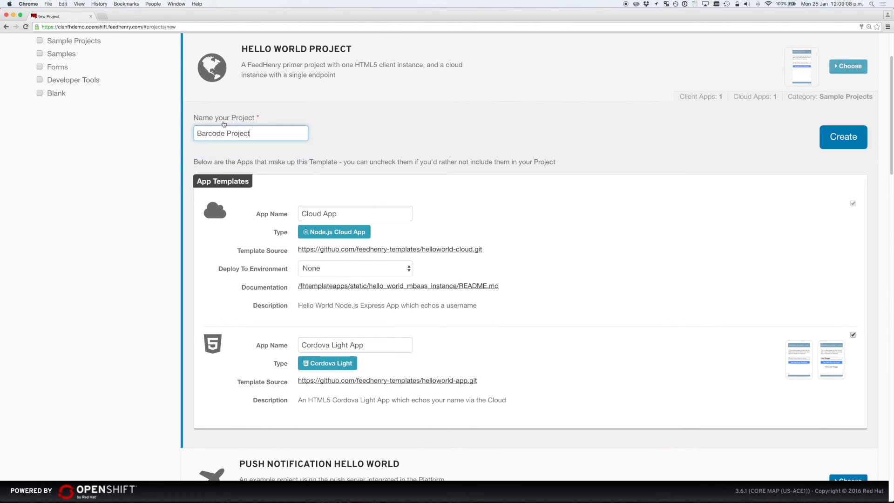
{"action": "mouse_move", "coordinate": [864, 134]}
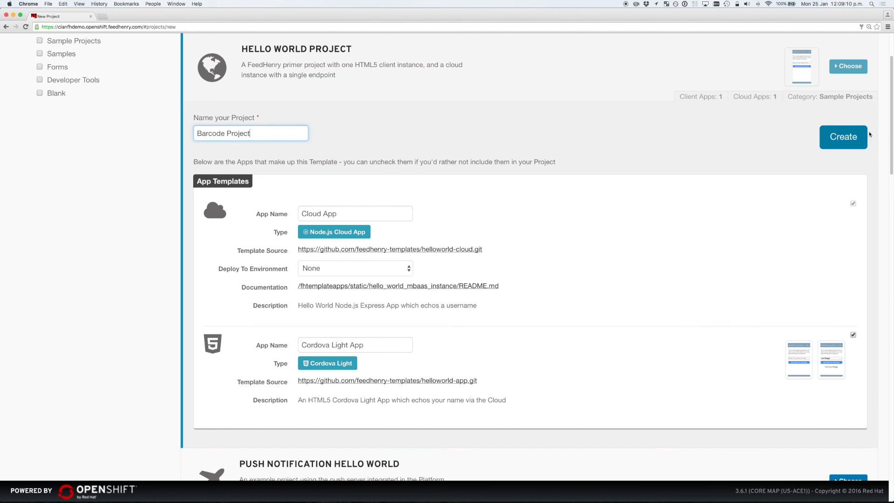
{"action": "left_click", "coordinate": [843, 137]}
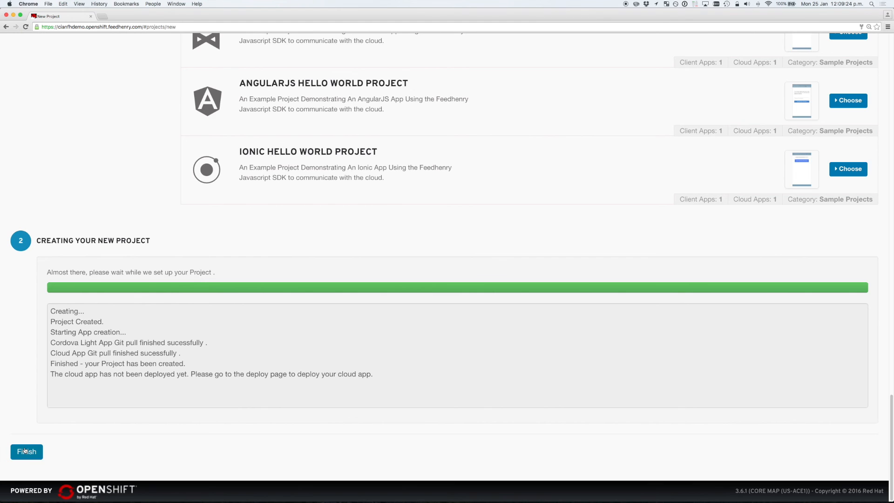
Rename the Cordova Light App to 'Barcode Client', save the details and go to its code editor.
{"action": "left_click", "coordinate": [26, 451]}
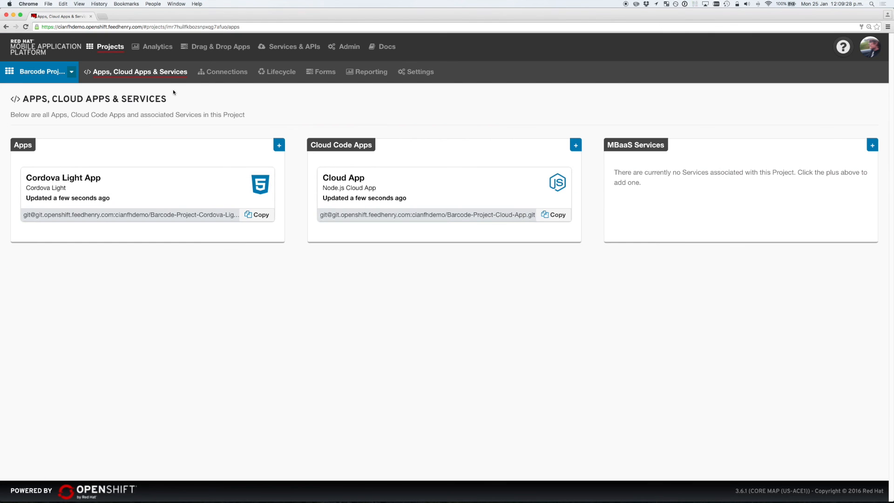
{"action": "mouse_move", "coordinate": [102, 187]}
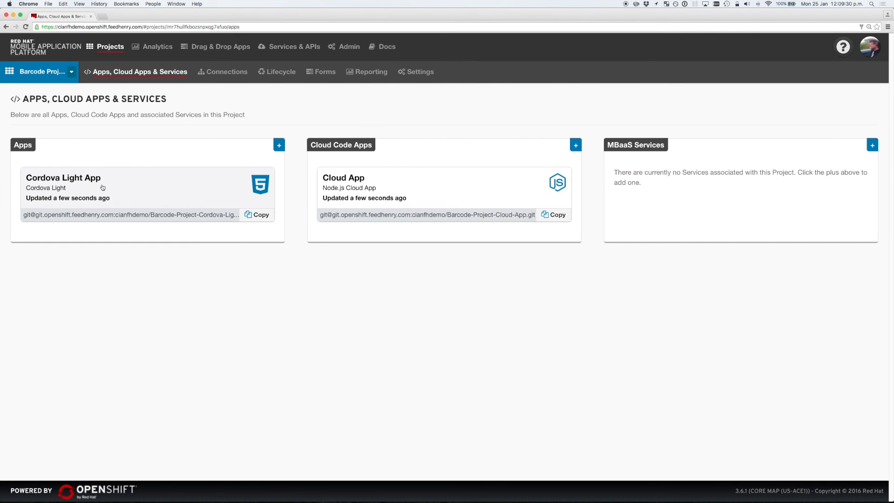
{"action": "mouse_move", "coordinate": [335, 130]}
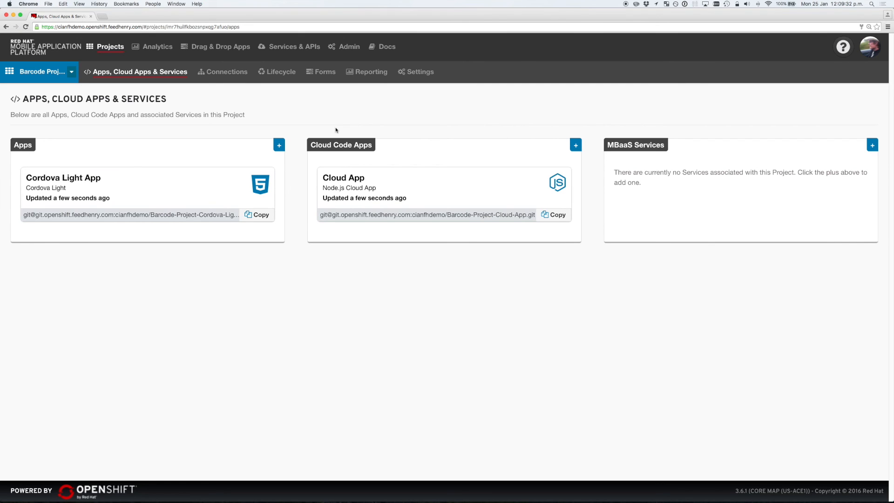
{"action": "mouse_move", "coordinate": [355, 204]}
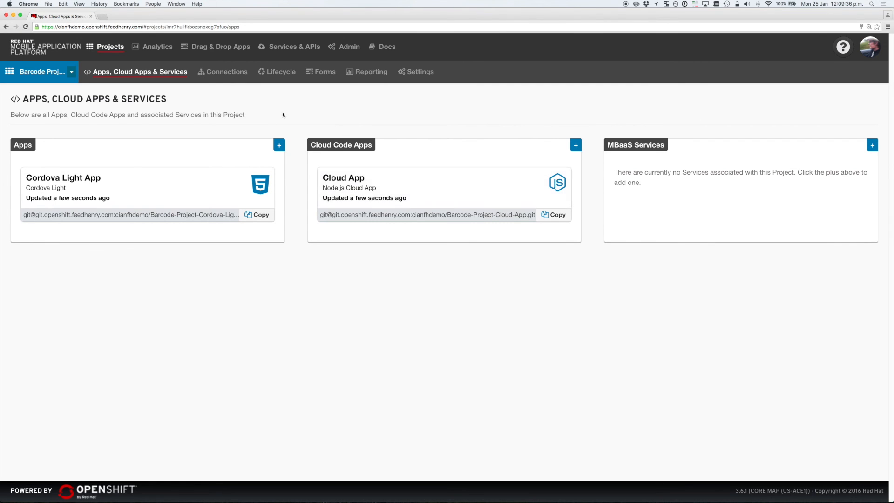
{"action": "mouse_move", "coordinate": [48, 191]}
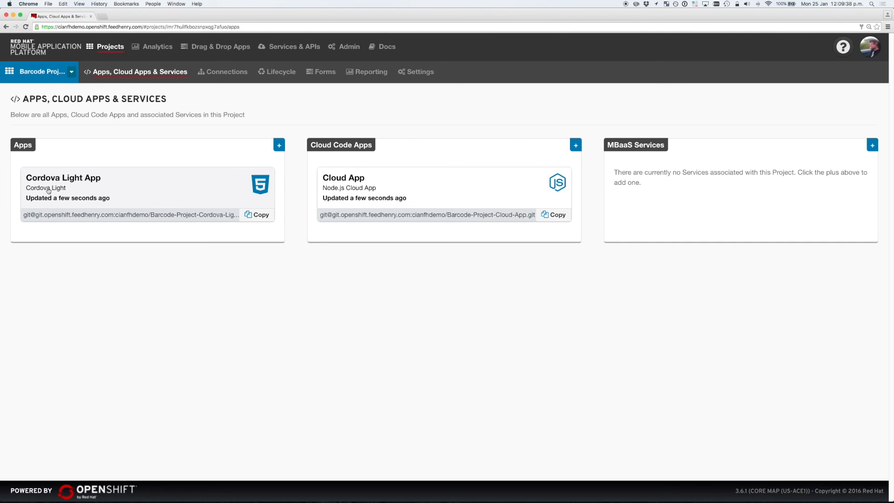
{"action": "left_click", "coordinate": [62, 177]}
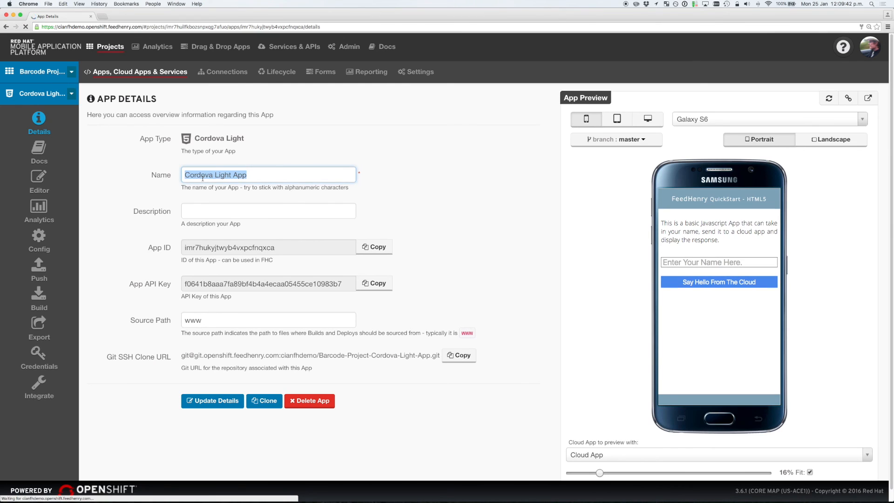
{"action": "type", "text": "Barcode Client"}
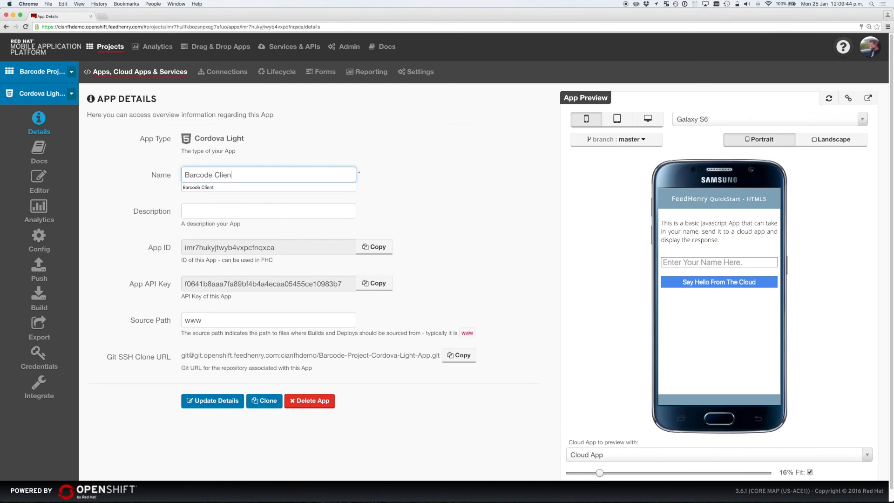
{"action": "left_click", "coordinate": [211, 400]}
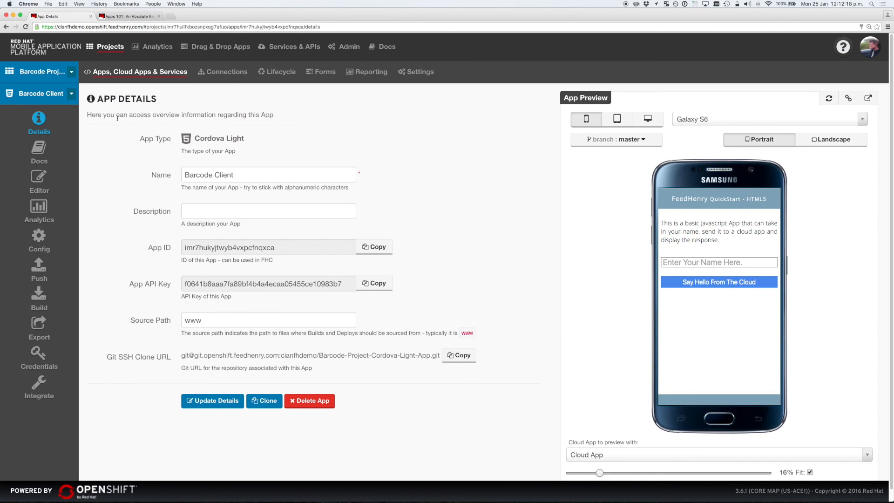
{"action": "left_click", "coordinate": [39, 180]}
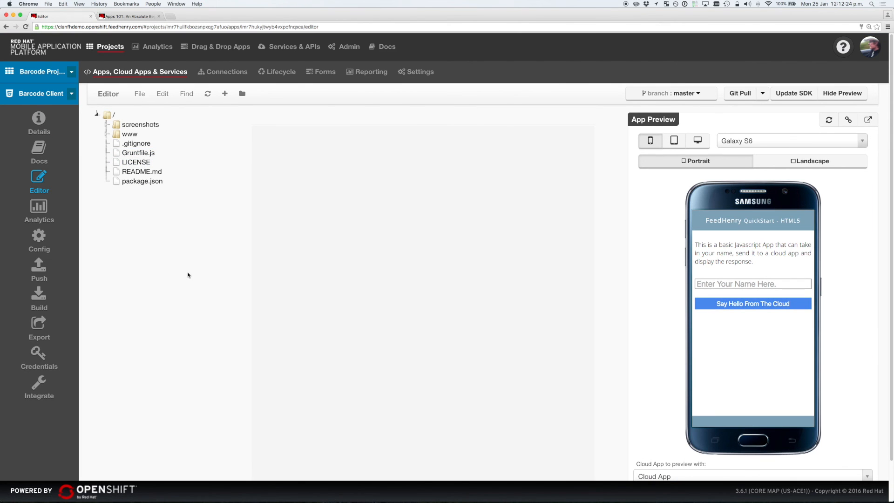
{"action": "mouse_move", "coordinate": [191, 270]}
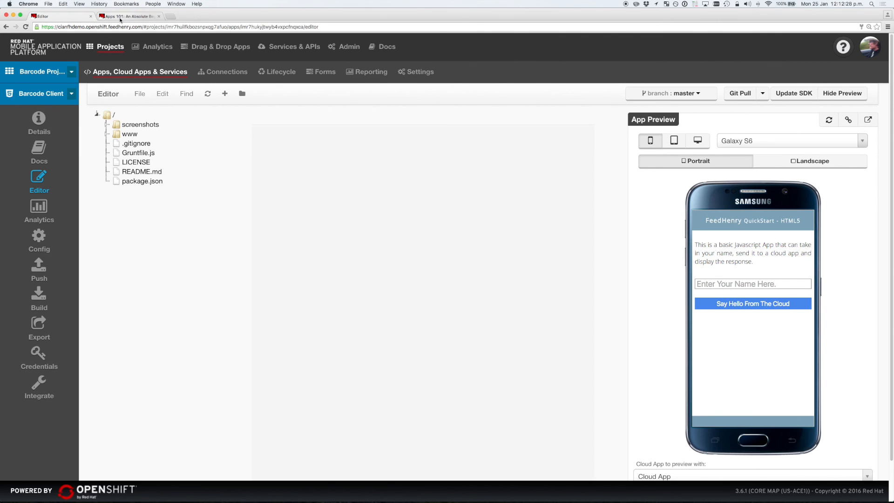
{"action": "left_click", "coordinate": [127, 16]}
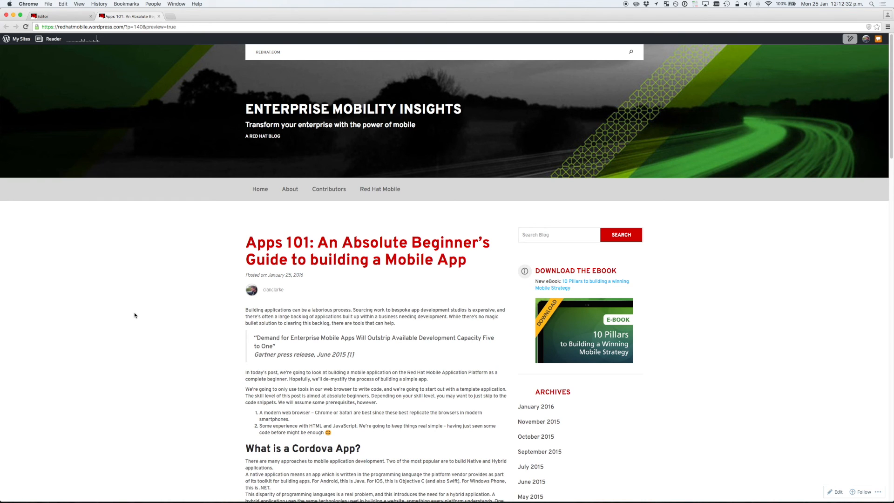
{"action": "scroll", "scroll_direction": "down", "scroll_amount": 3}
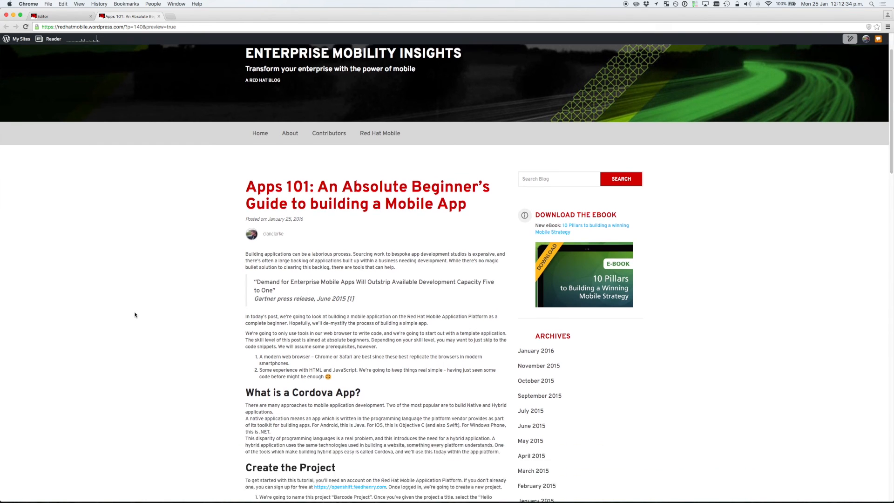
{"action": "scroll", "scroll_direction": "down", "scroll_amount": 3}
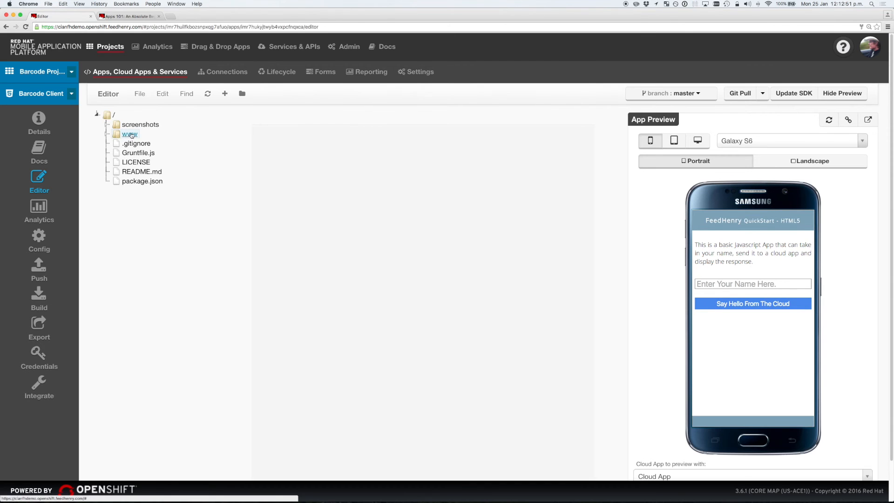
In www/index.html, replace the 'QuickStart - HTML5' subtitle with 'Barcode Scanner'.
{"action": "left_click", "coordinate": [130, 133]}
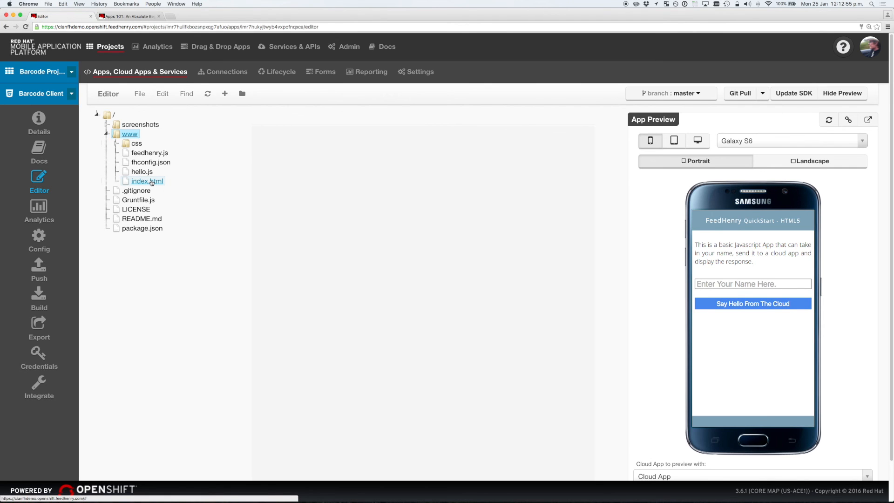
{"action": "double_click", "coordinate": [147, 181]}
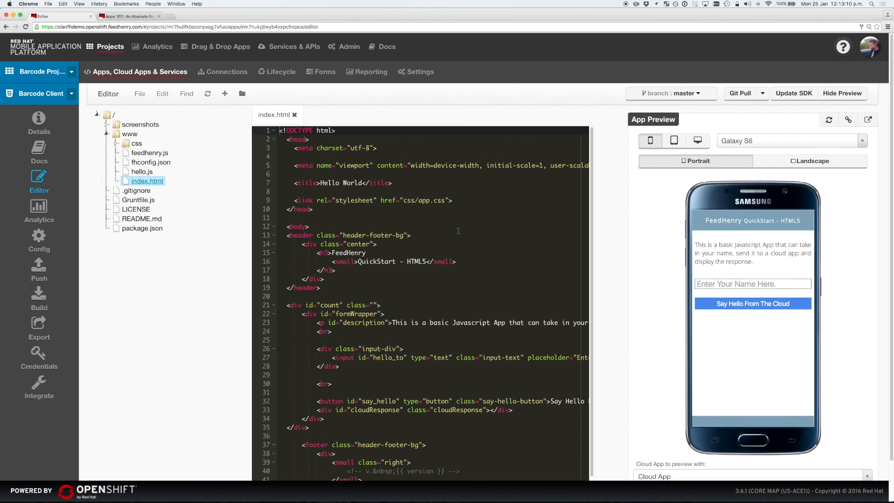
{"action": "mouse_move", "coordinate": [357, 200]}
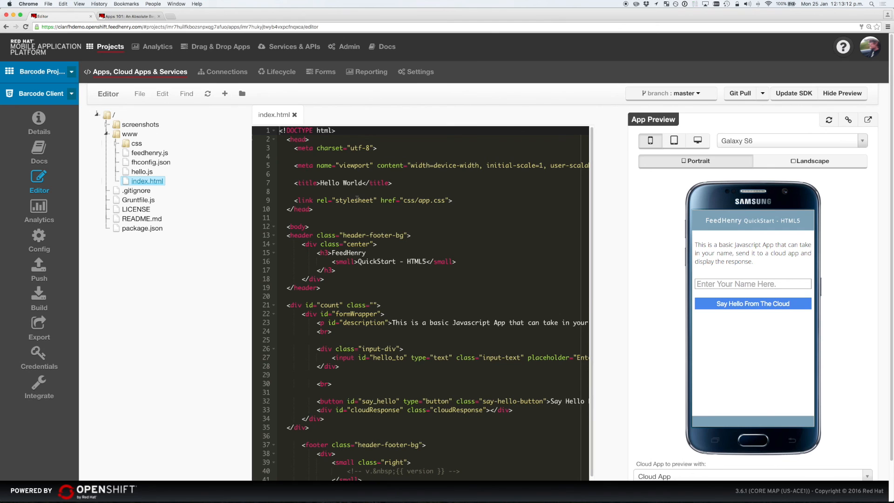
{"action": "left_click", "coordinate": [356, 200]}
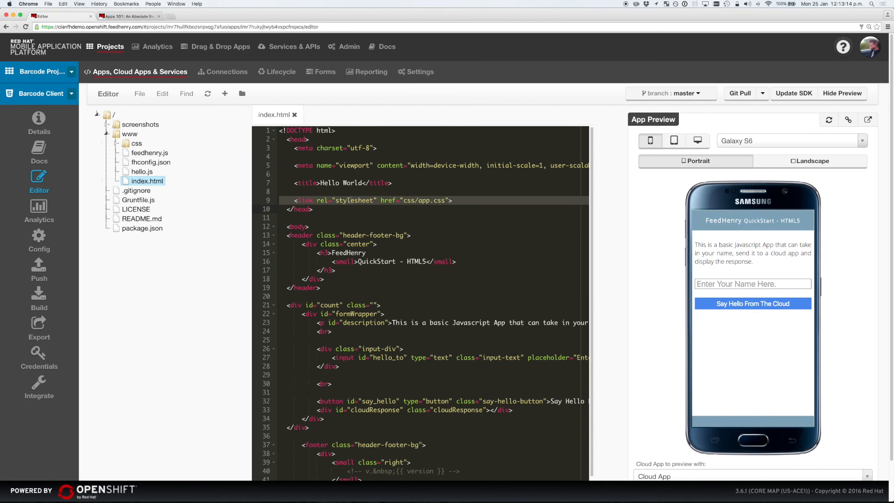
{"action": "scroll", "scroll_direction": "down", "scroll_amount": 3}
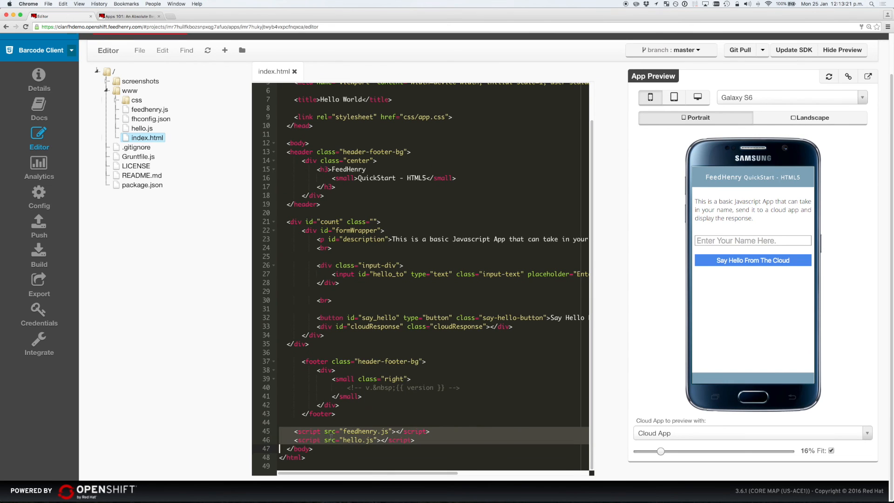
{"action": "scroll", "scroll_direction": "up", "scroll_amount": 3}
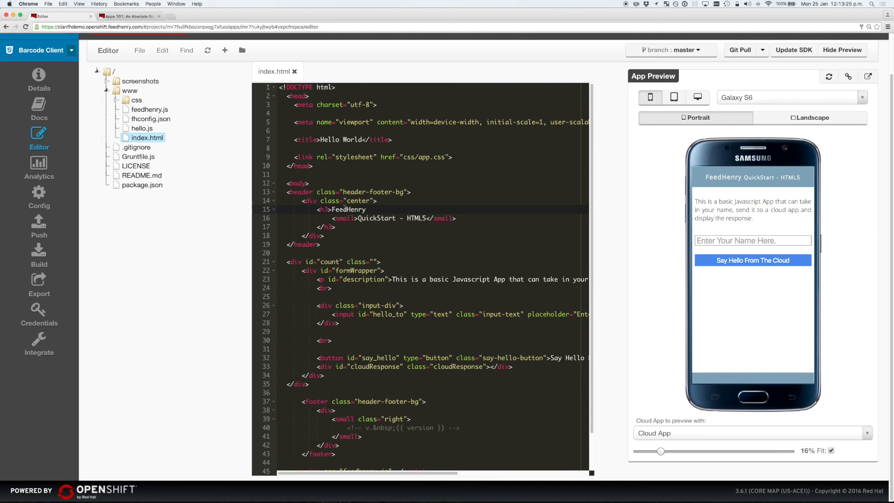
{"action": "left_click", "coordinate": [426, 218]}
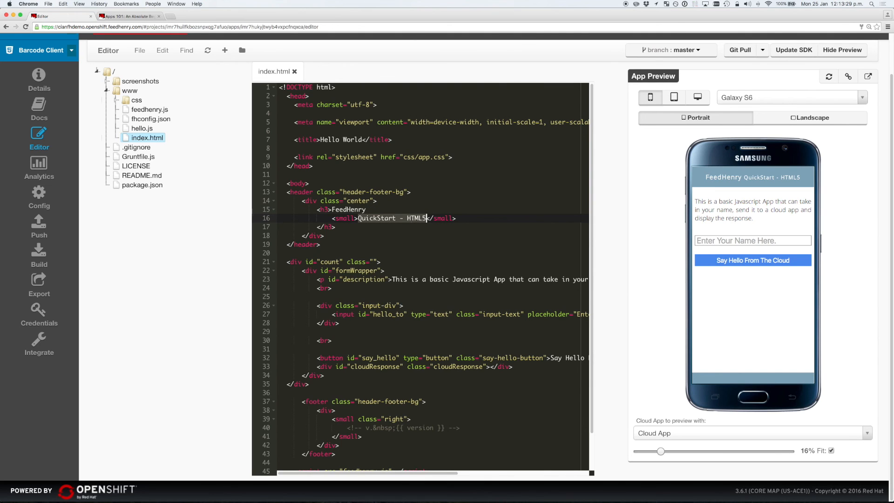
{"action": "type", "text": "Barcode Scanner"}
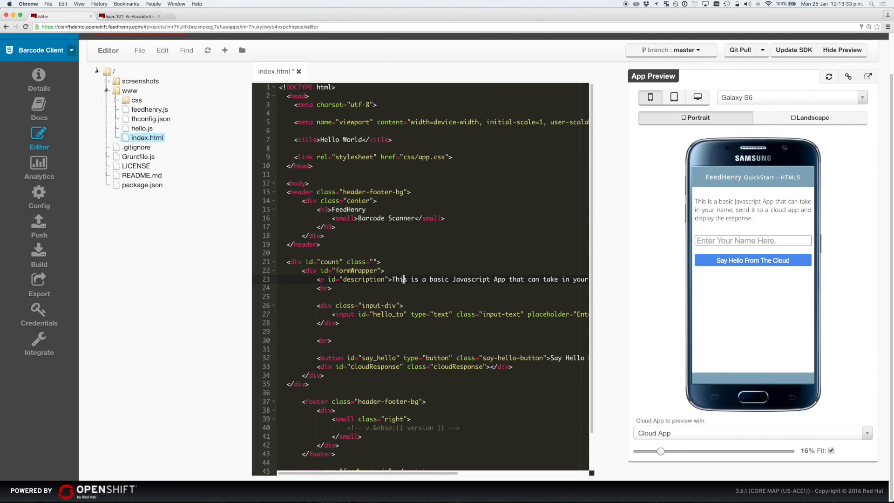
Rename the button to 'Scan Barcode' and save index.html.
{"action": "scroll", "scroll_direction": "right", "scroll_amount": 3}
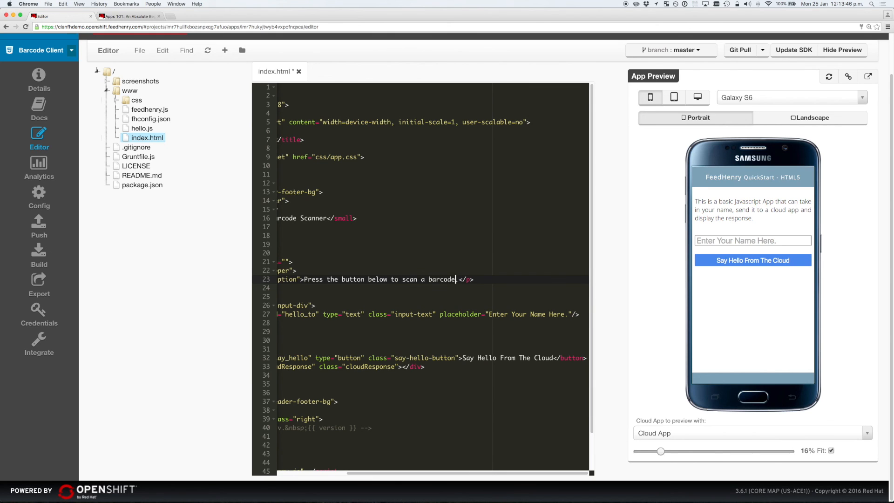
{"action": "scroll", "scroll_direction": "left", "scroll_amount": 3}
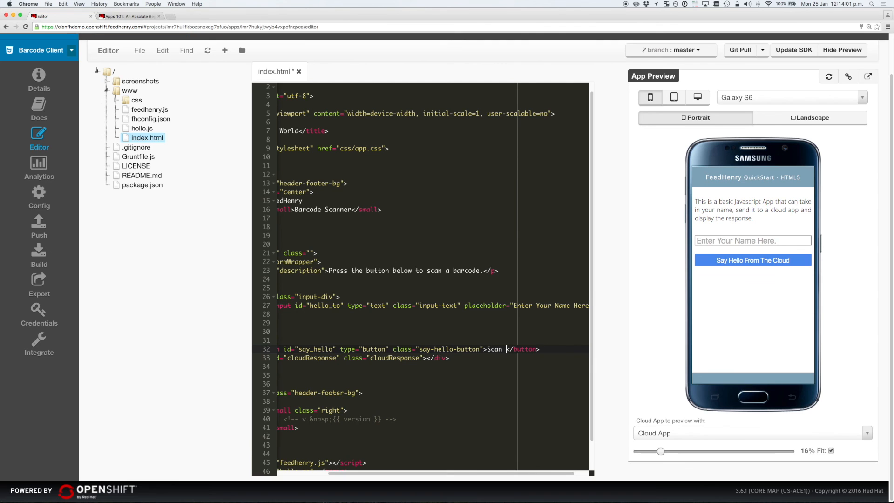
{"action": "type", "text": "Barcode"}
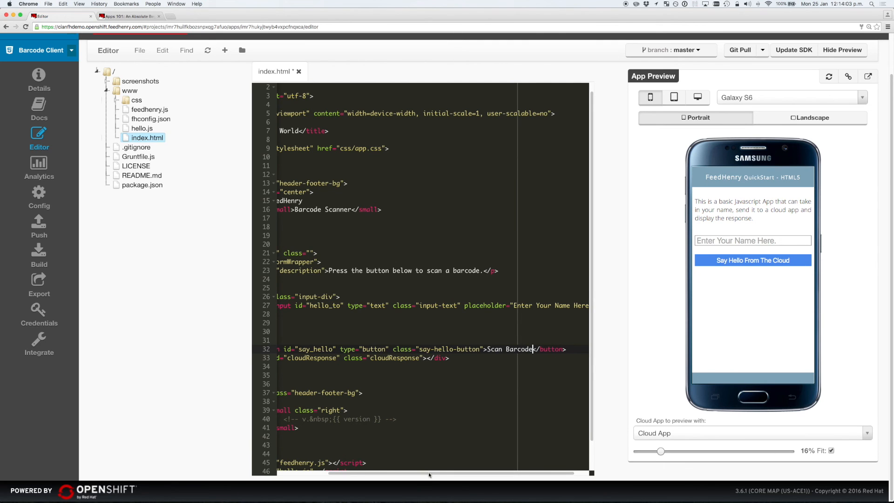
{"action": "left_click", "coordinate": [138, 50]}
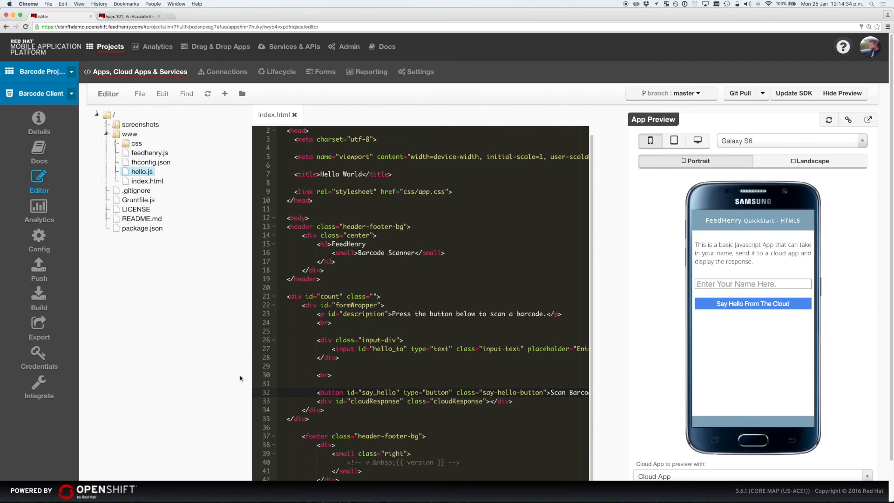
{"action": "mouse_move", "coordinate": [153, 140]}
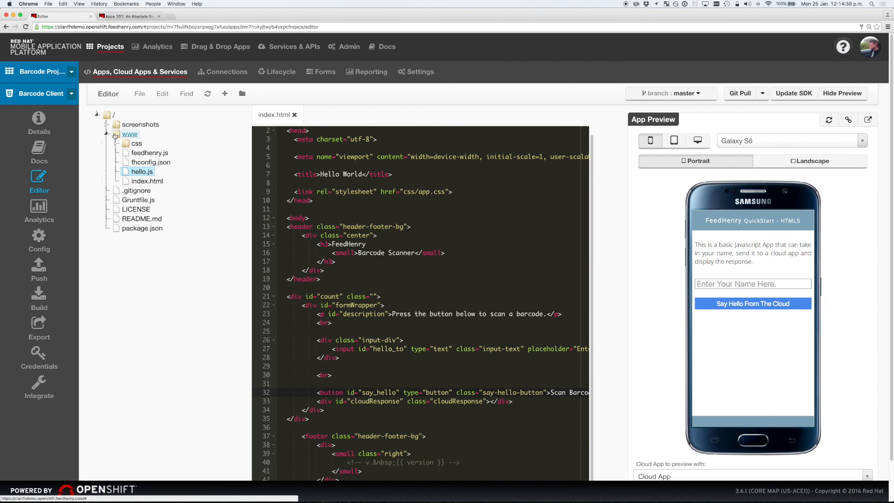
Create a new empty file named config.json inside the www folder.
{"action": "left_click", "coordinate": [115, 135]}
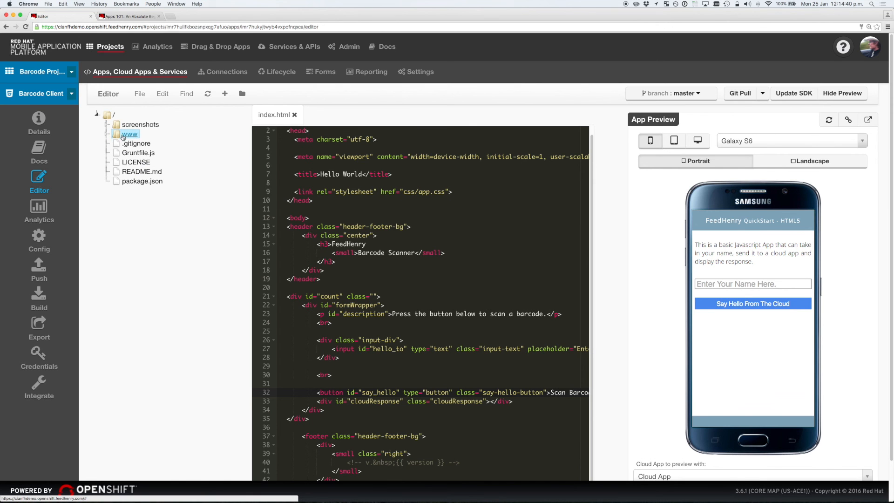
{"action": "left_click", "coordinate": [138, 93]}
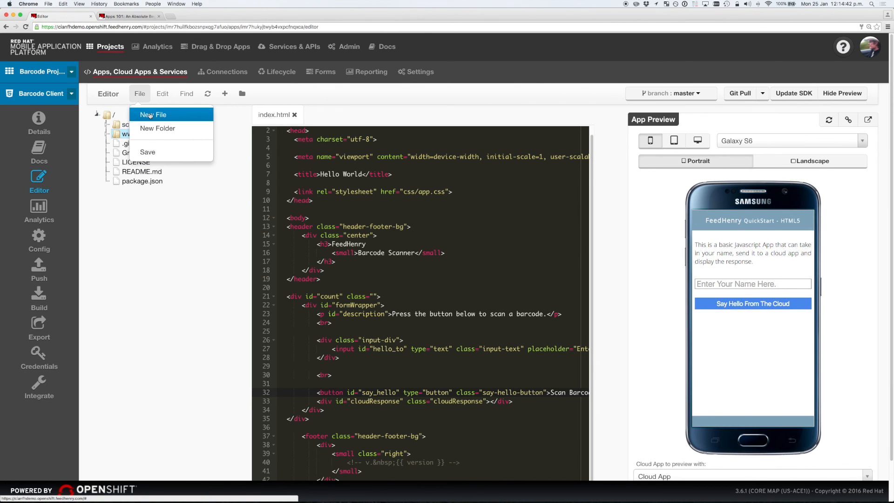
{"action": "left_click", "coordinate": [152, 115]}
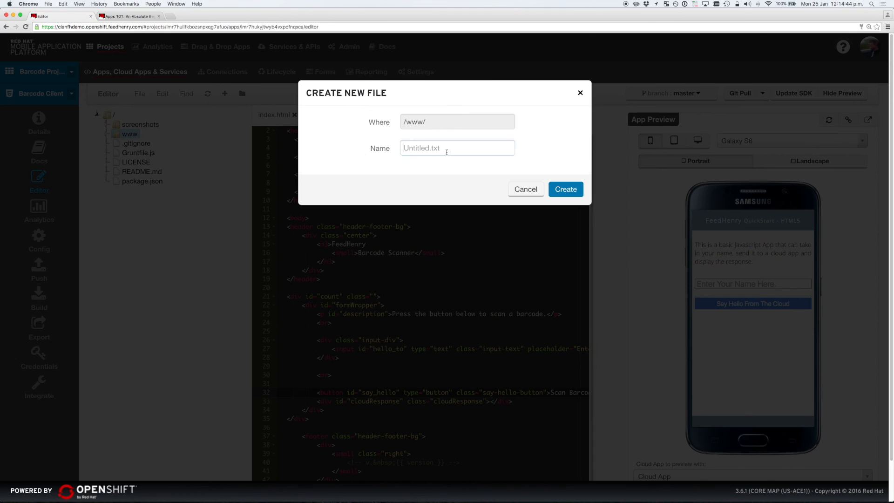
{"action": "type", "text": "confi"}
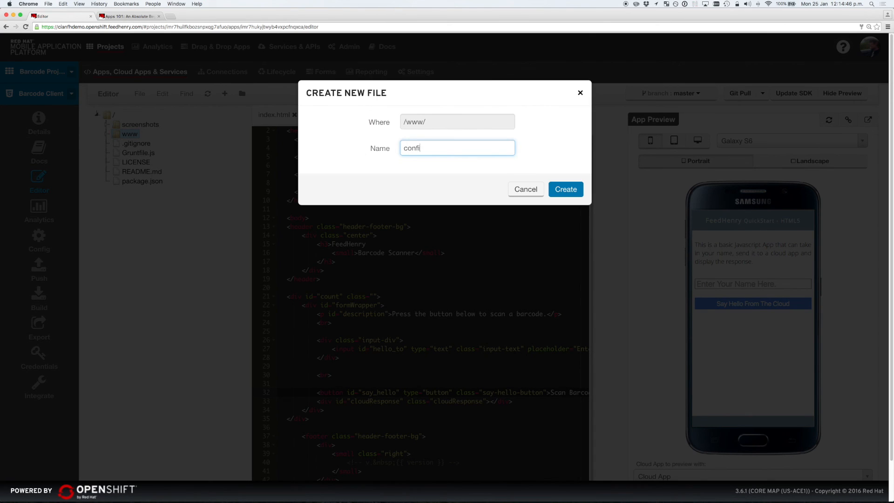
{"action": "type", "text": "g.json"}
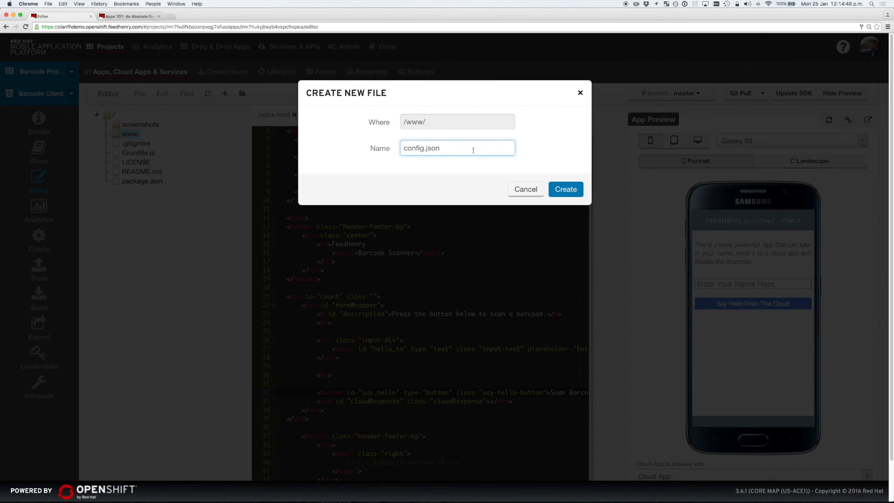
{"action": "left_click", "coordinate": [566, 189]}
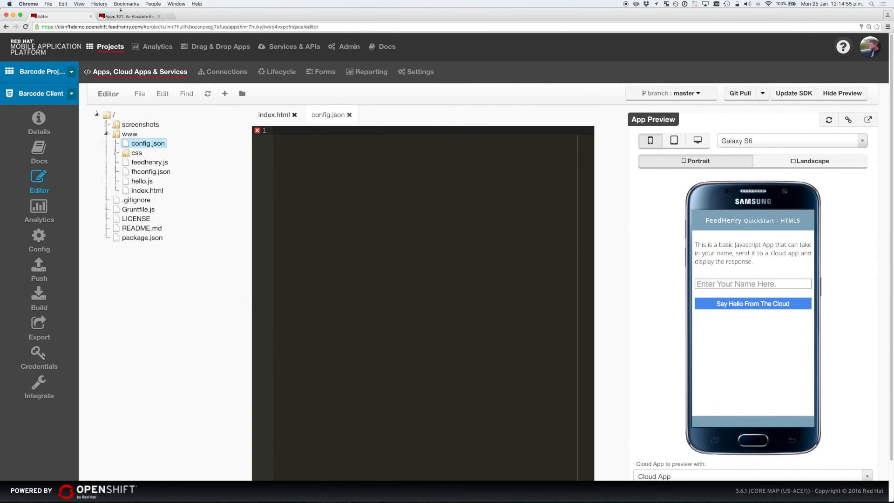
{"action": "left_click", "coordinate": [128, 15]}
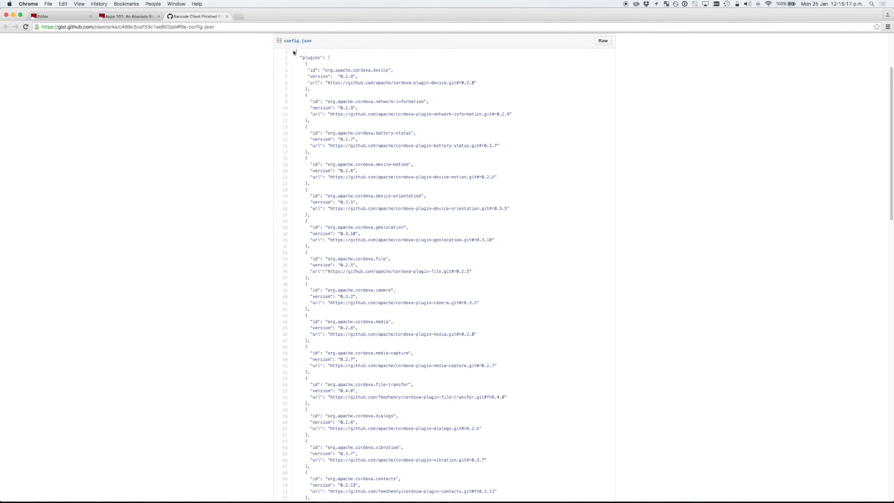
Review the finished config.json plugin list in the Gist and return to the Barcode Client editor.
{"action": "scroll", "scroll_direction": "down", "scroll_amount": 3}
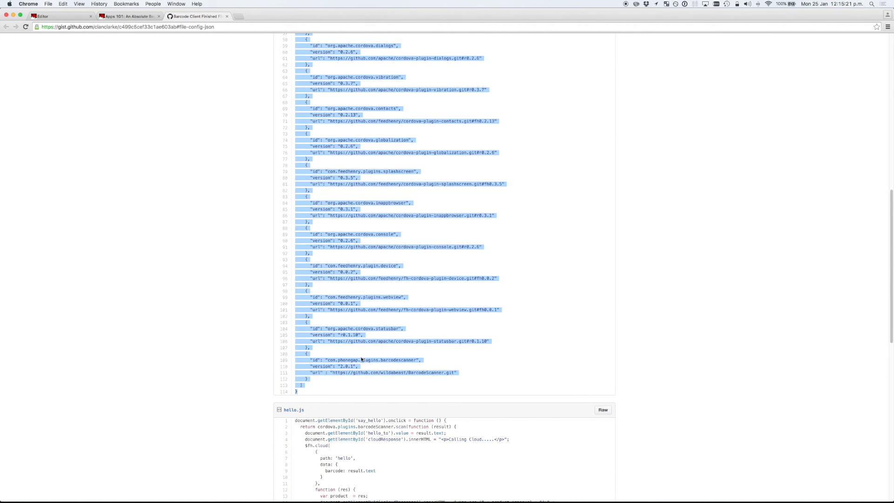
{"action": "left_click", "coordinate": [379, 339]}
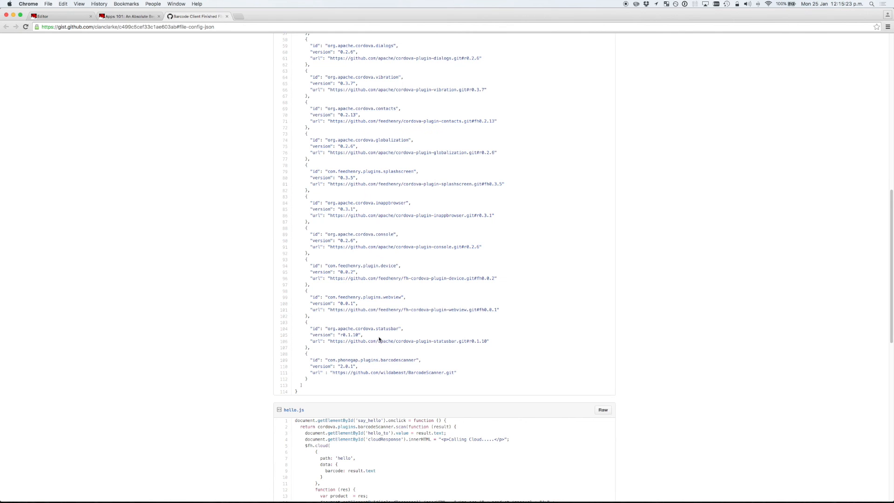
{"action": "scroll", "scroll_direction": "up", "scroll_amount": 3}
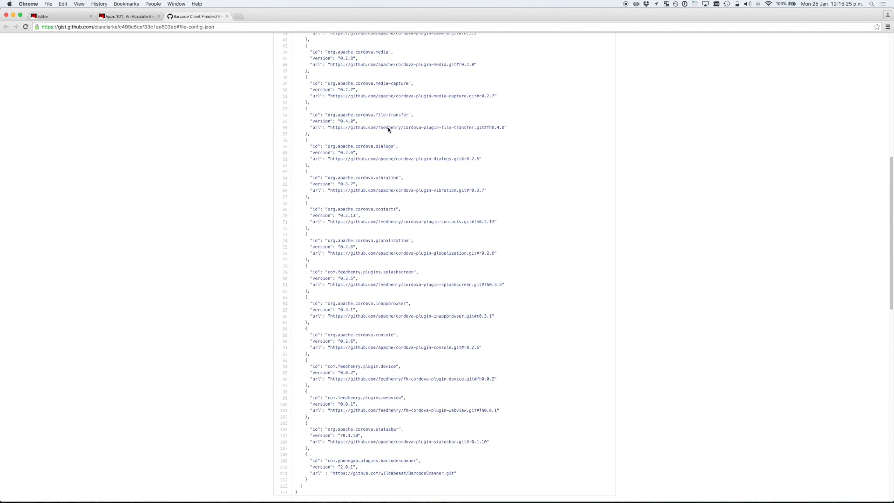
{"action": "scroll", "scroll_direction": "up", "scroll_amount": 3}
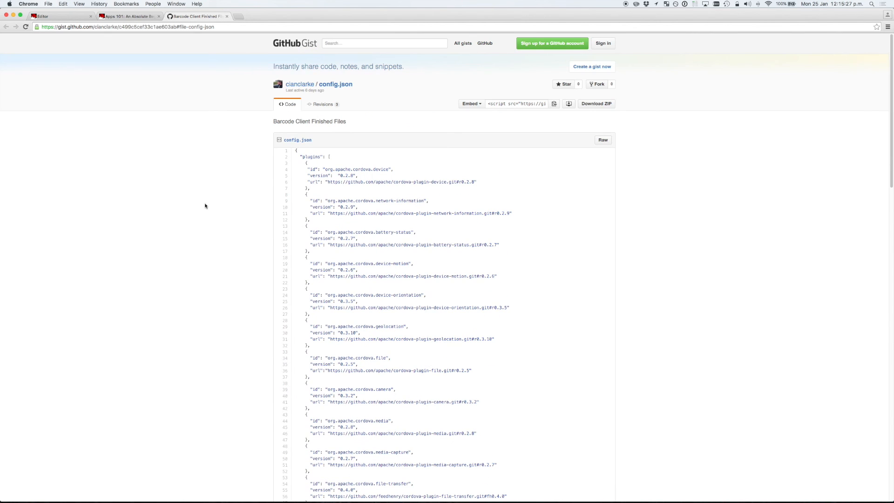
{"action": "left_click", "coordinate": [59, 16]}
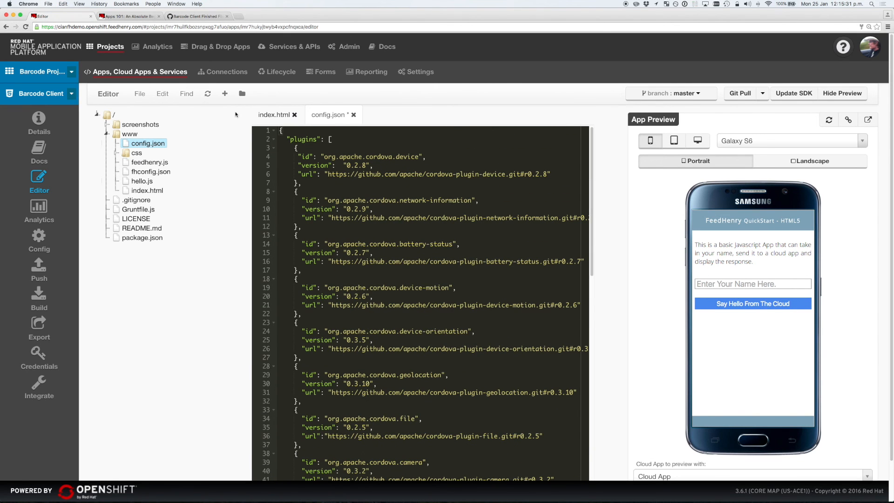
{"action": "mouse_move", "coordinate": [151, 153]}
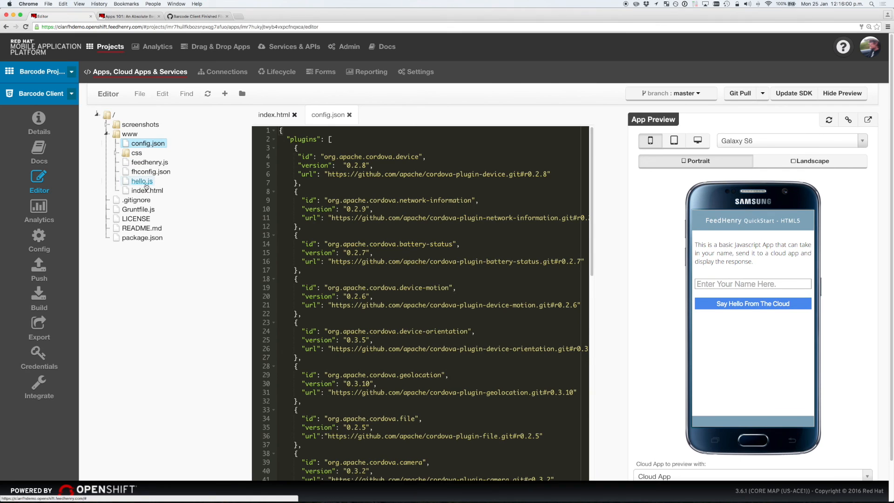
In hello.js, add a cordova.plugins.barcodeScanner.scan call with a result callback.
{"action": "left_click", "coordinate": [141, 181]}
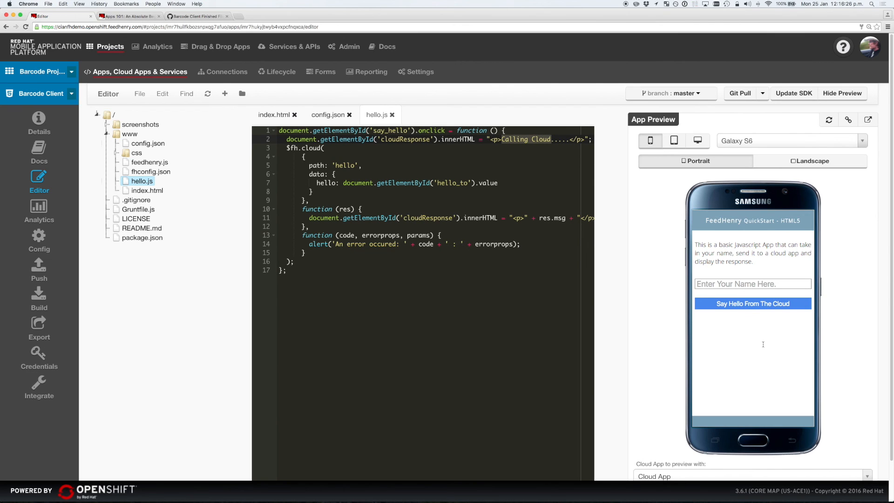
{"action": "mouse_move", "coordinate": [734, 323]}
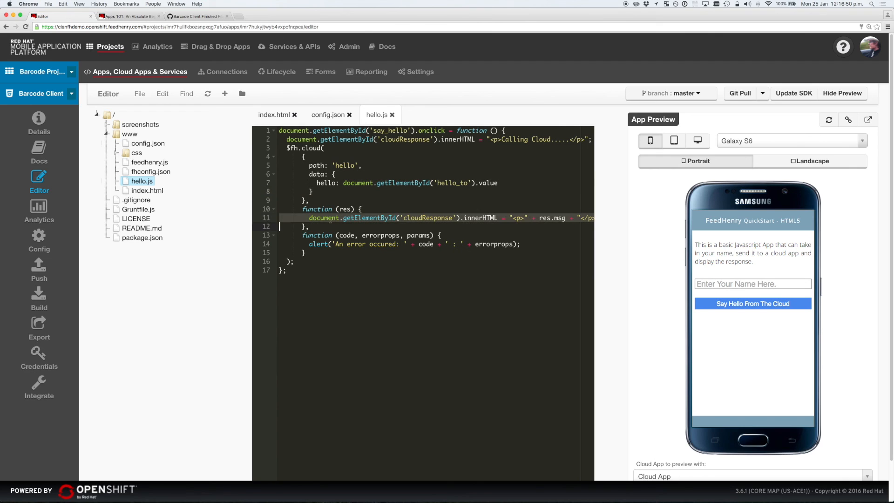
{"action": "mouse_move", "coordinate": [777, 357]}
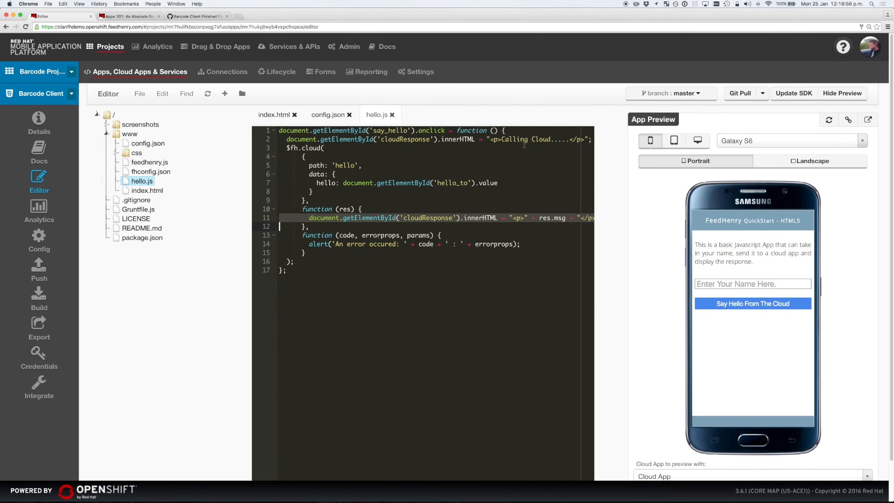
{"action": "mouse_move", "coordinate": [674, 140]}
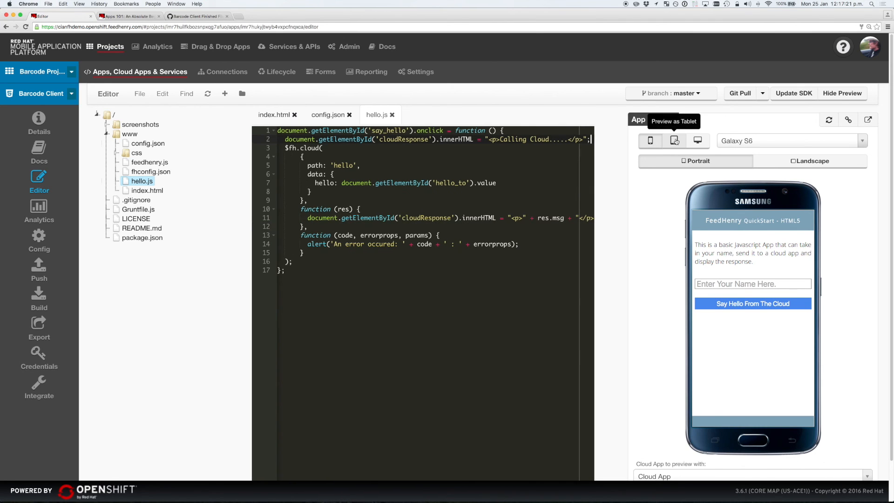
{"action": "key", "text": "enter"}
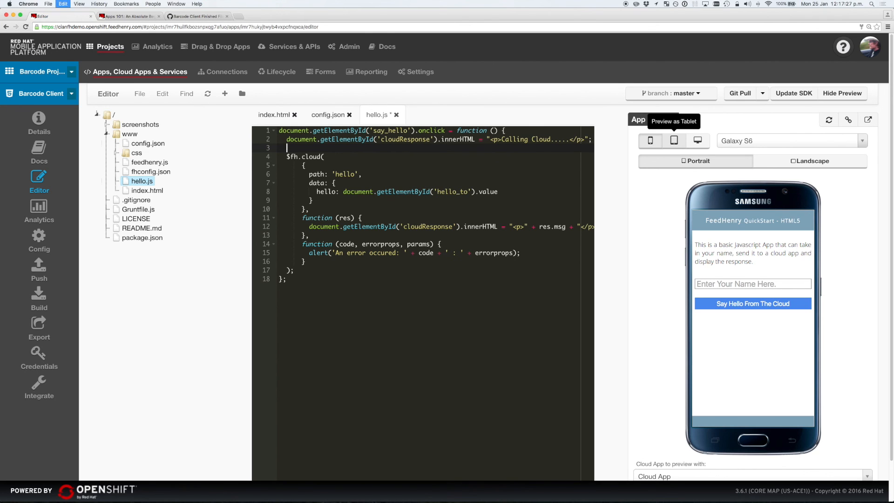
{"action": "type", "text": "cordova.plugins.barcodeScanner.scan(function (result) {"}
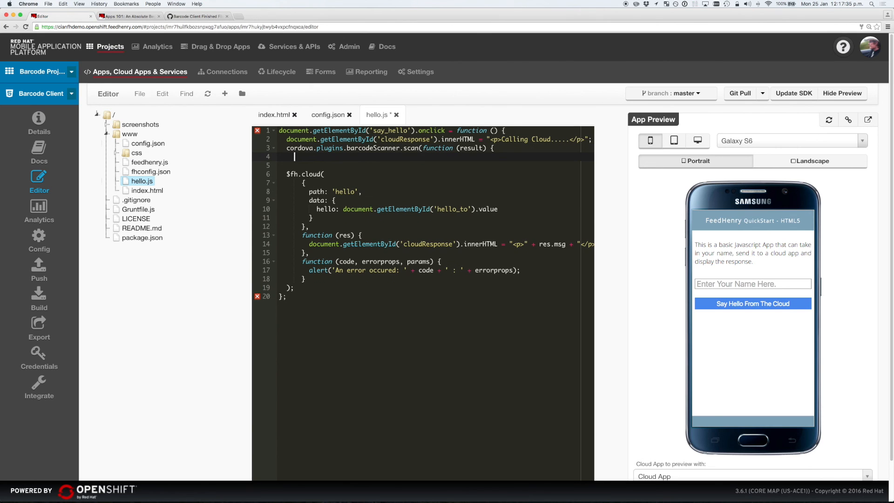
{"action": "type", "text": "});"}
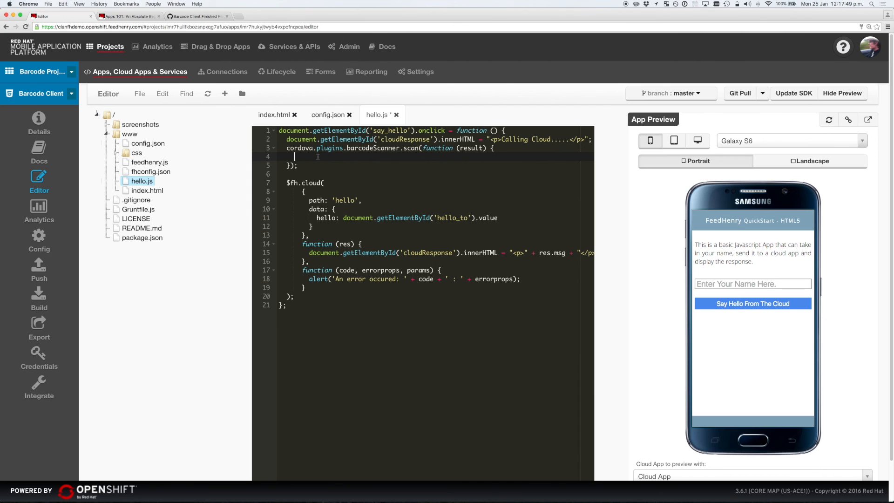
Inside the callback, set the hello_to field's value to result.text.
{"action": "type", "text": "document.getElementById('hello_to').value"}
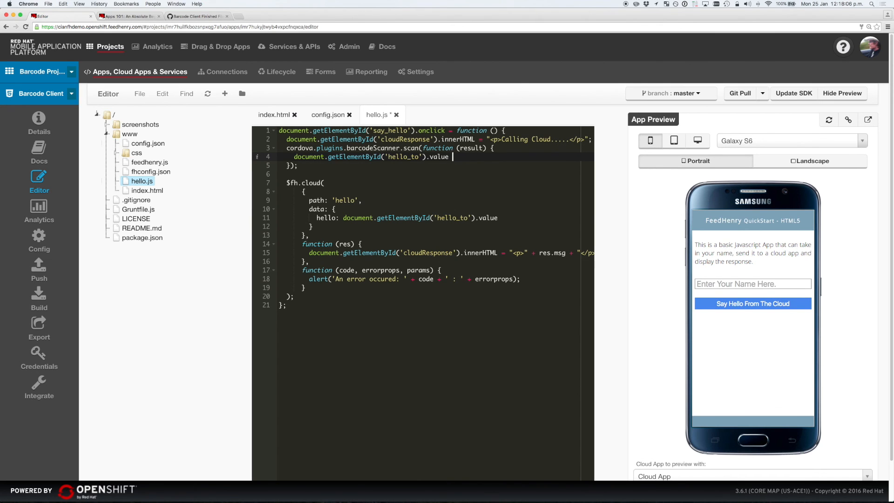
{"action": "type", "text": "= result.text;"}
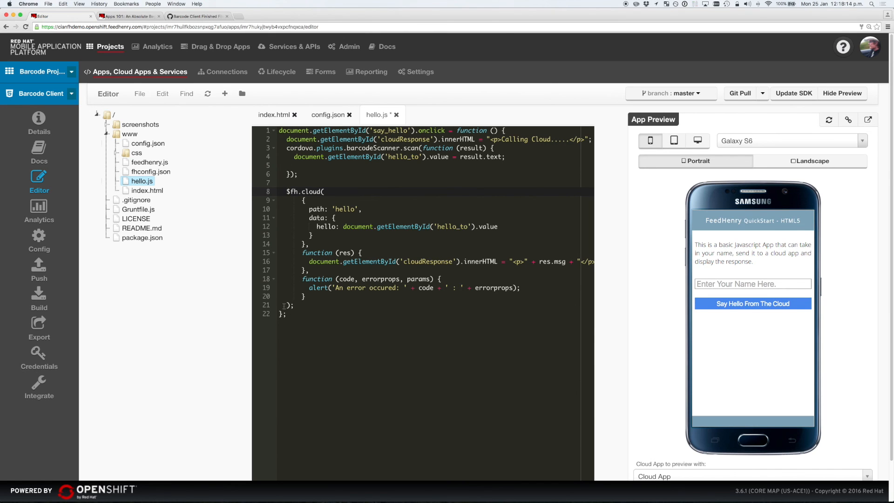
Move the $fh.cloud(...) block inside the scan callback after the hello_to assignment.
{"action": "left_click", "coordinate": [294, 306]}
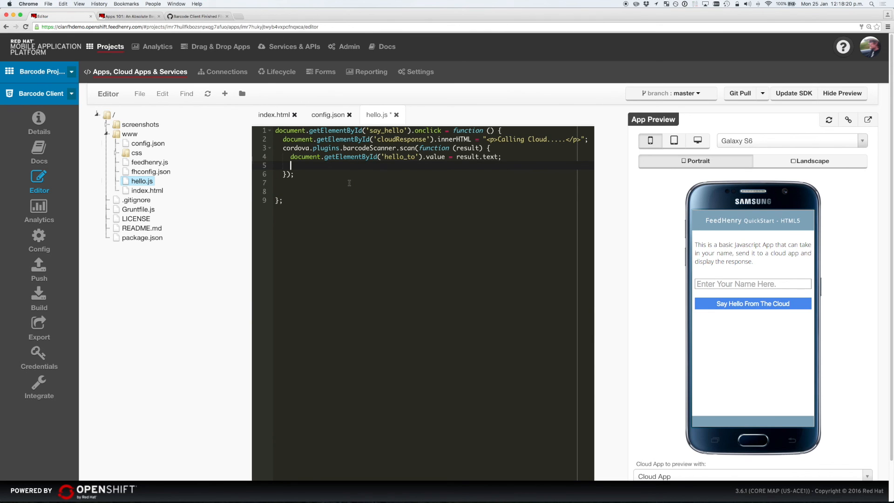
{"action": "type", "text": "$fh.cloud("}
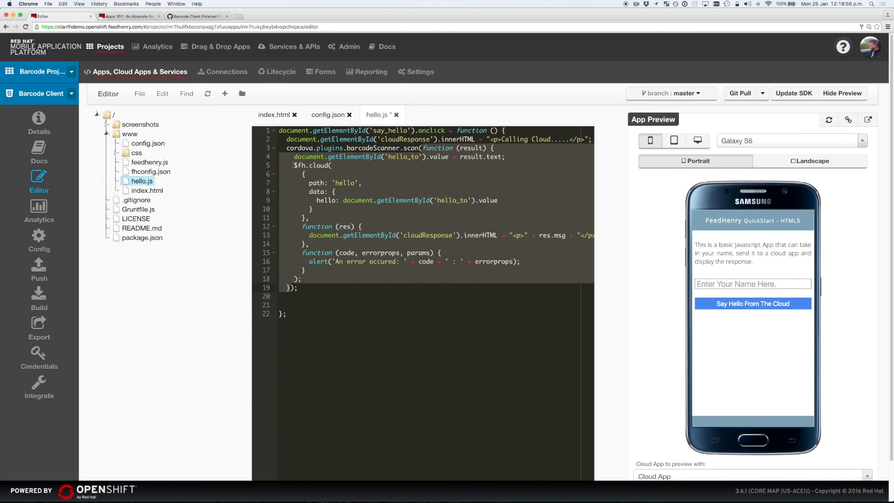
{"action": "left_click", "coordinate": [296, 166]}
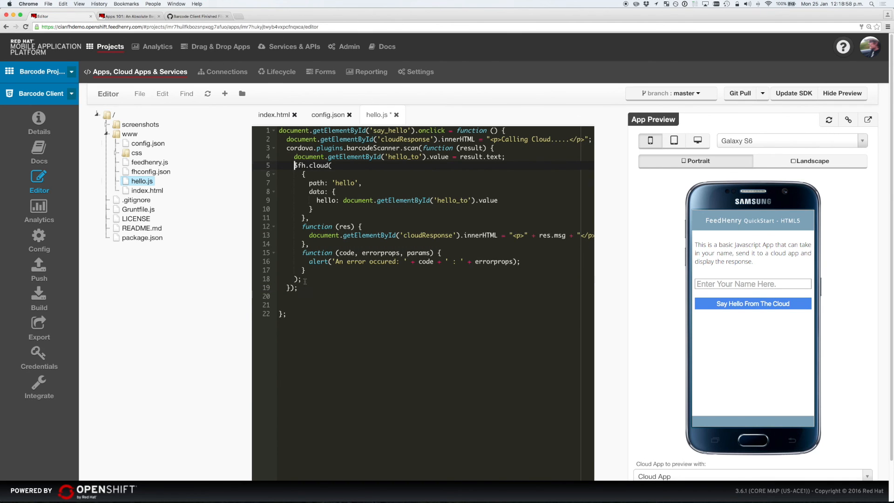
{"action": "left_click", "coordinate": [302, 278]}
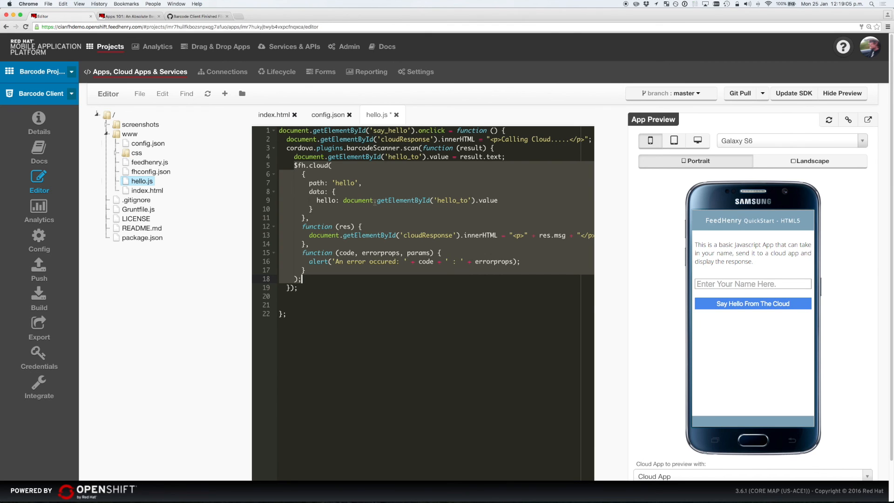
{"action": "mouse_move", "coordinate": [568, 303]}
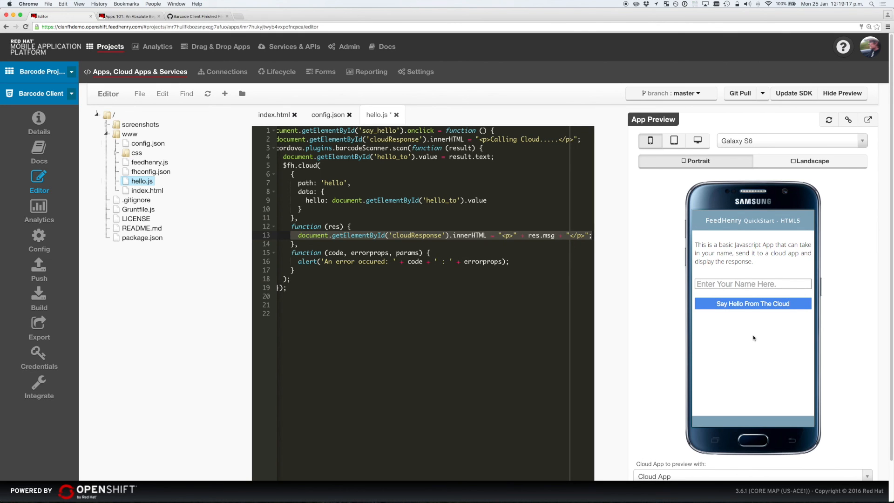
{"action": "mouse_move", "coordinate": [747, 344]}
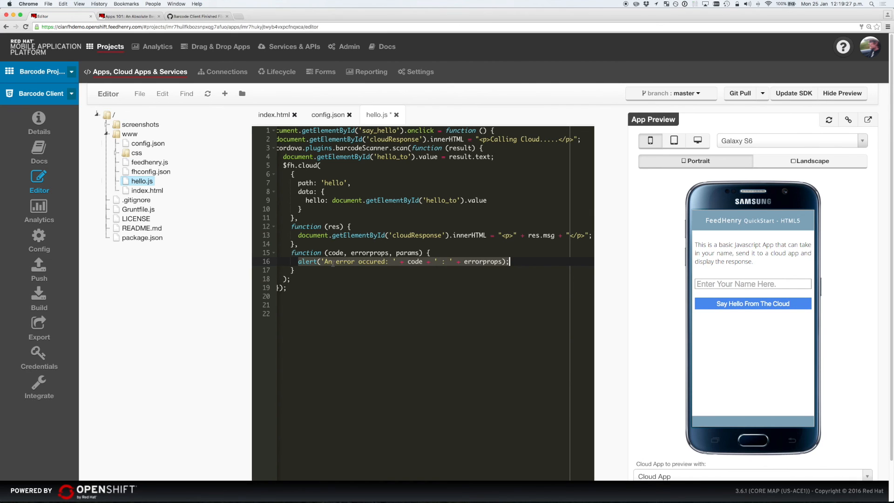
Send the data under a 'barcode' key and store the cloud response as 'var product = res;'.
{"action": "left_click", "coordinate": [329, 192]}
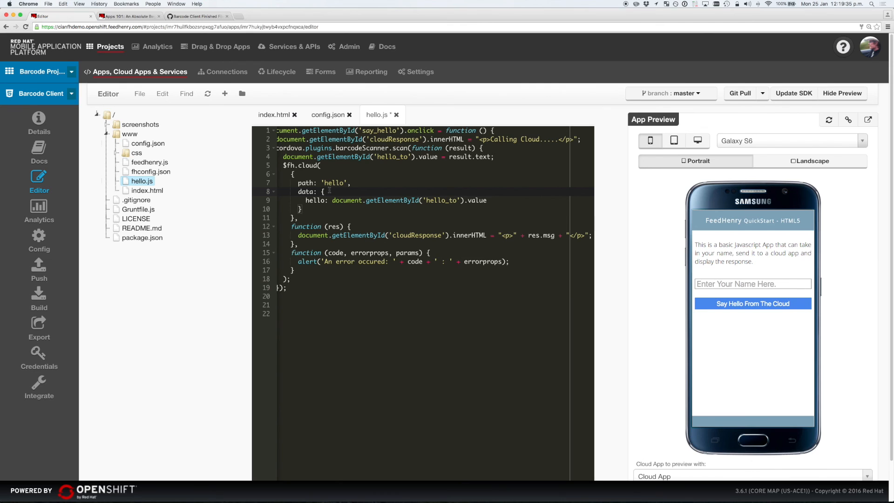
{"action": "mouse_move", "coordinate": [738, 279]}
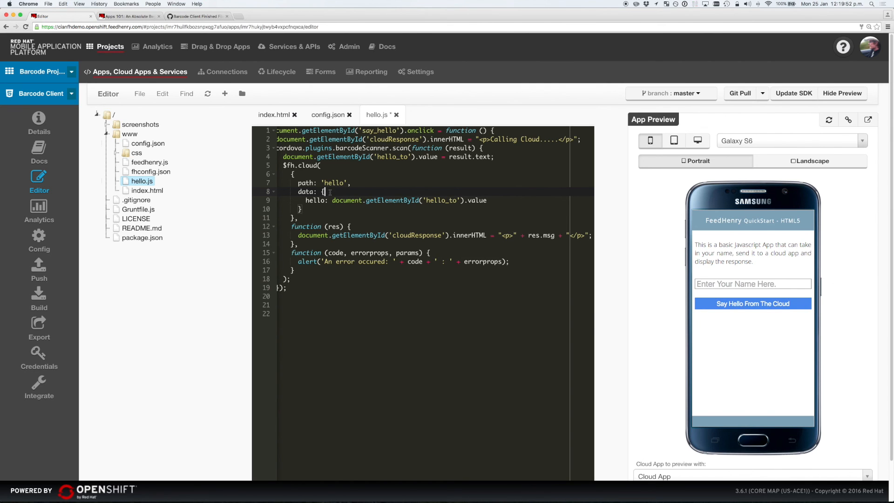
{"action": "left_click", "coordinate": [316, 200]}
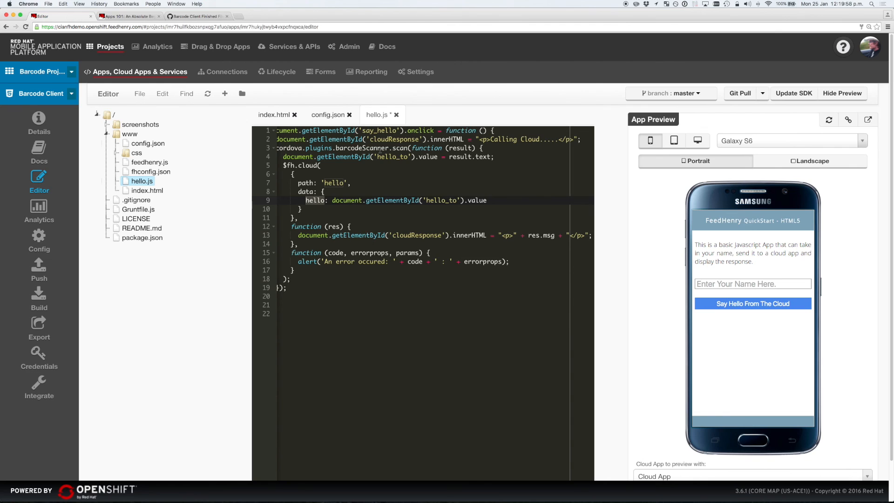
{"action": "type", "text": "barcod"}
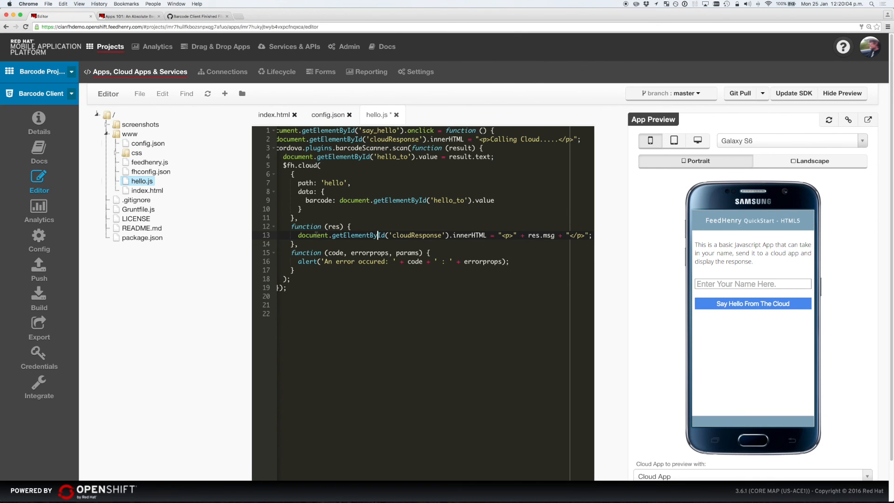
{"action": "type", "text": "var product = res;"}
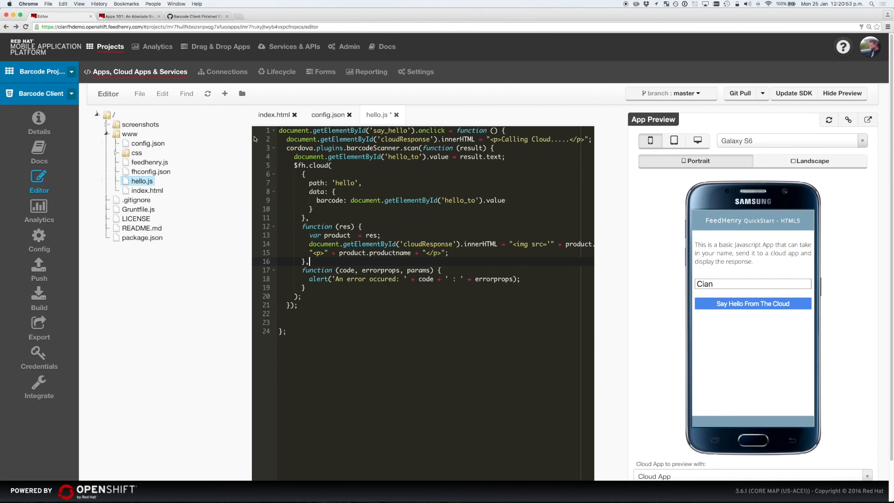
Save the edited hello.js via the File menu.
{"action": "left_click", "coordinate": [138, 94]}
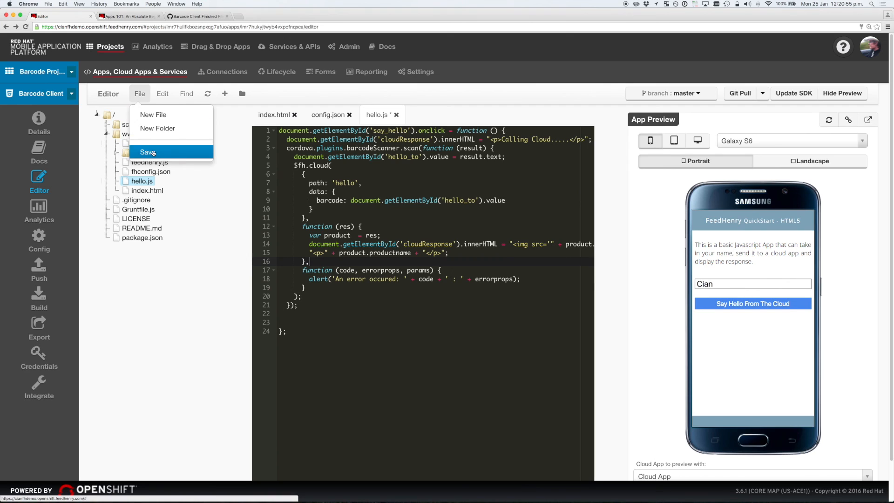
{"action": "left_click", "coordinate": [147, 152]}
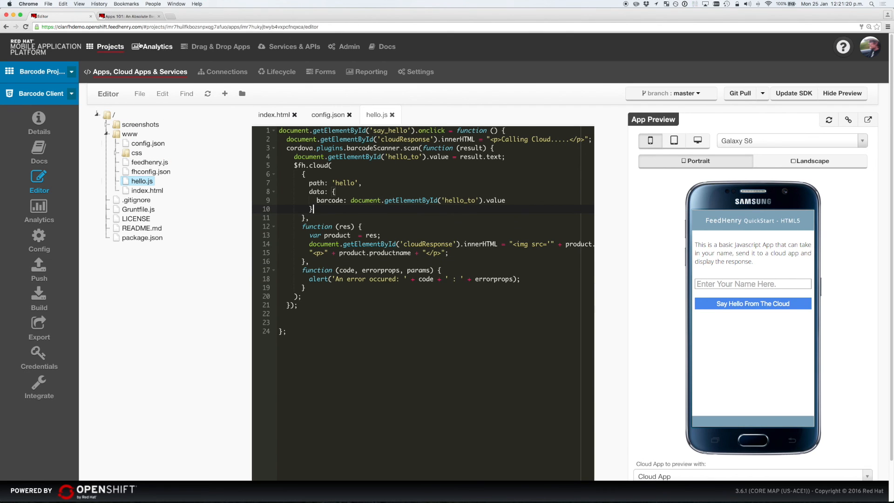
Return to the tutorial post, close the finished client code tab and scroll to the Cheat Sheet.
{"action": "left_click", "coordinate": [126, 16]}
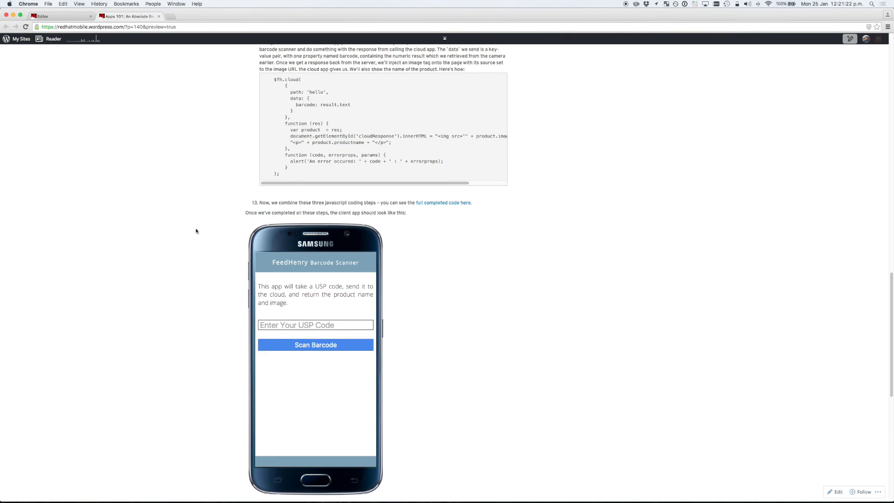
{"action": "left_click", "coordinate": [449, 202]}
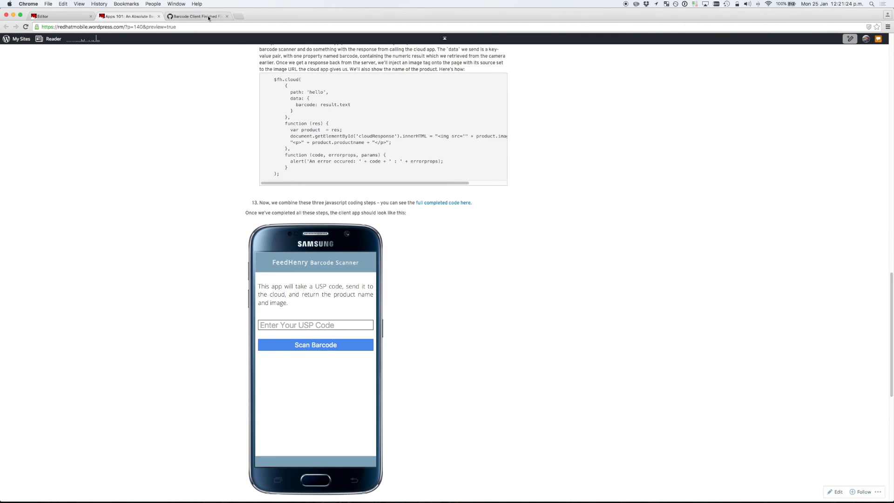
{"action": "left_click", "coordinate": [227, 16]}
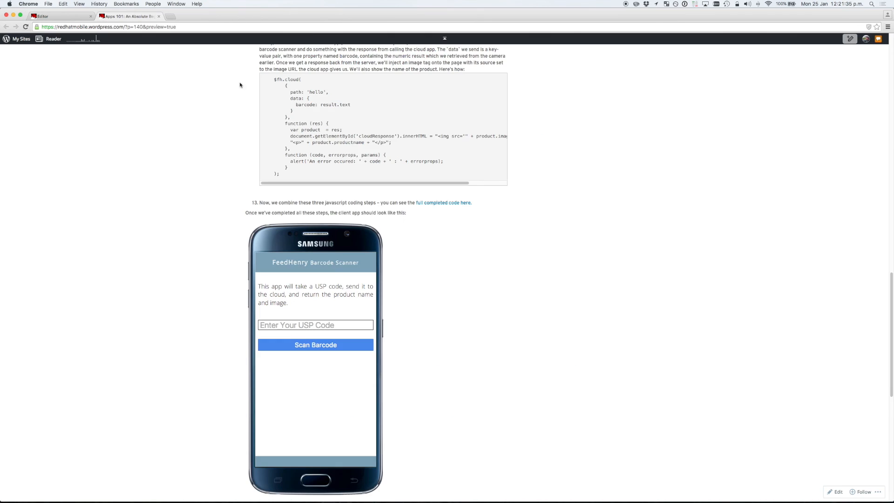
{"action": "scroll", "scroll_direction": "down", "scroll_amount": 3}
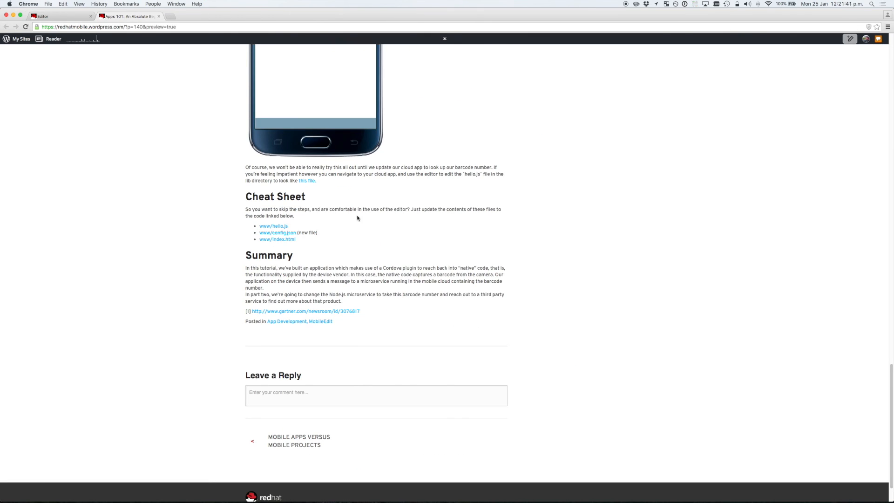
{"action": "left_click_drag", "start_coordinate": [247, 196], "coordinate": [320, 233]}
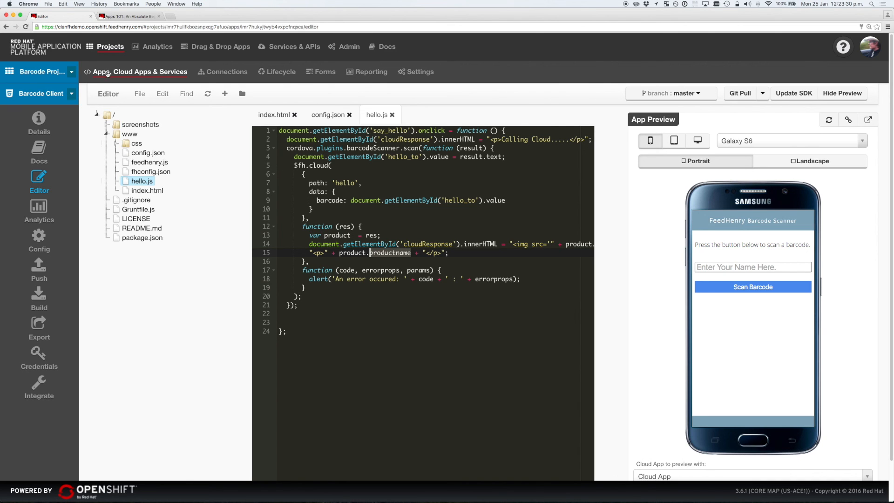
From the apps overview, open the Cloud App's editor and expand its lib folder.
{"action": "left_click", "coordinate": [139, 71]}
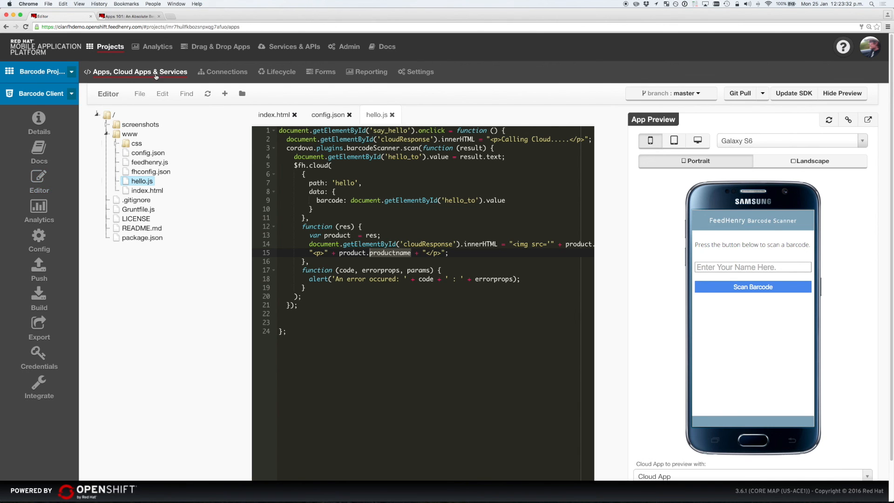
{"action": "left_click", "coordinate": [138, 71]}
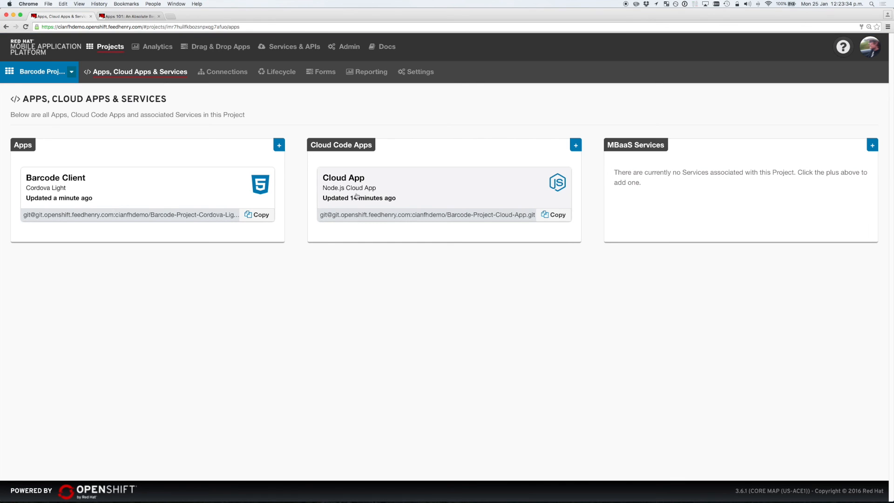
{"action": "left_click", "coordinate": [343, 177]}
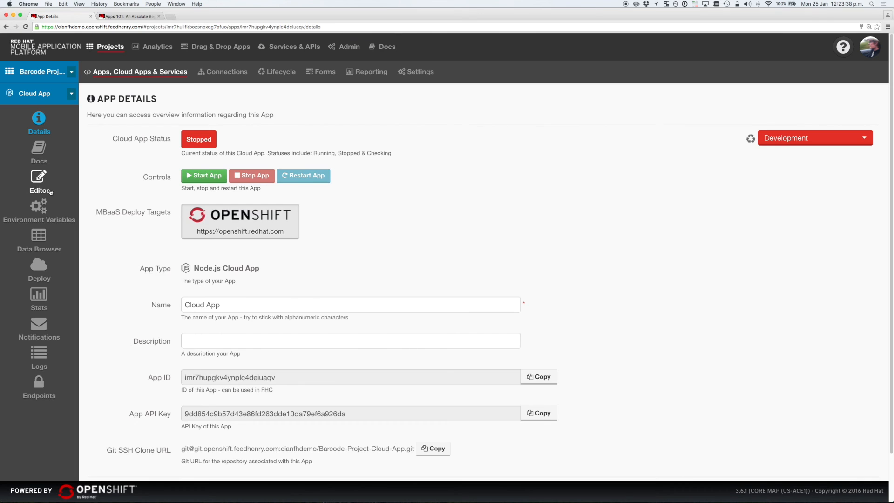
{"action": "left_click", "coordinate": [39, 180]}
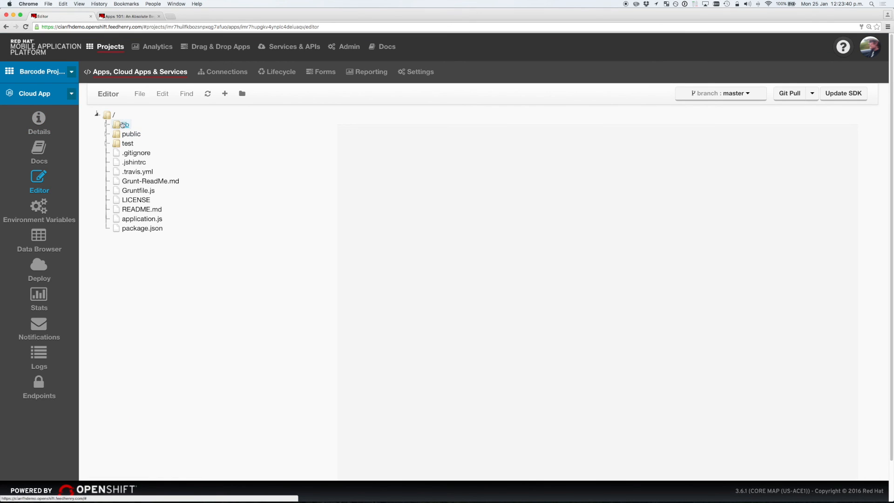
{"action": "left_click", "coordinate": [122, 124]}
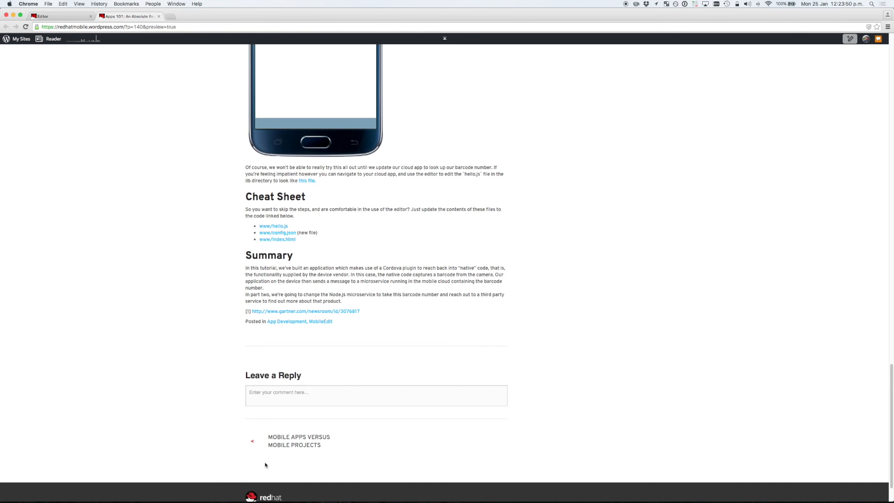
{"action": "mouse_move", "coordinate": [306, 180]}
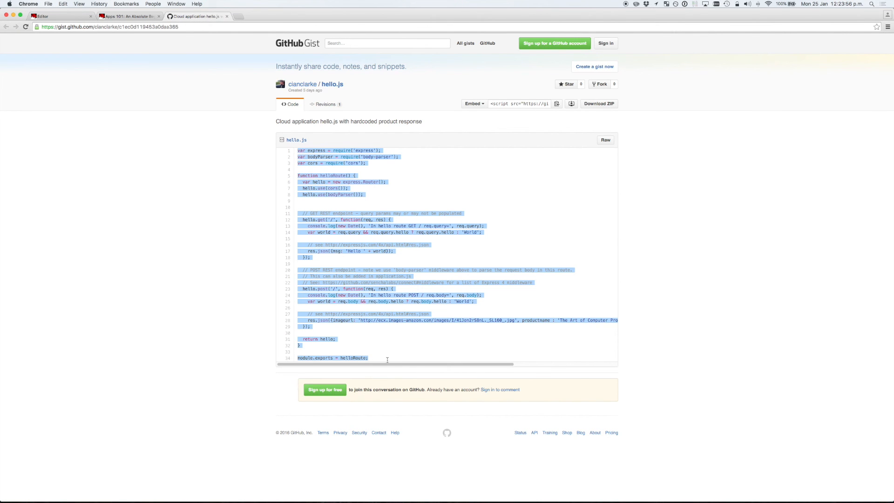
Return to the Cloud App editor with the copied Gist hello.js code.
{"action": "left_click", "coordinate": [43, 16]}
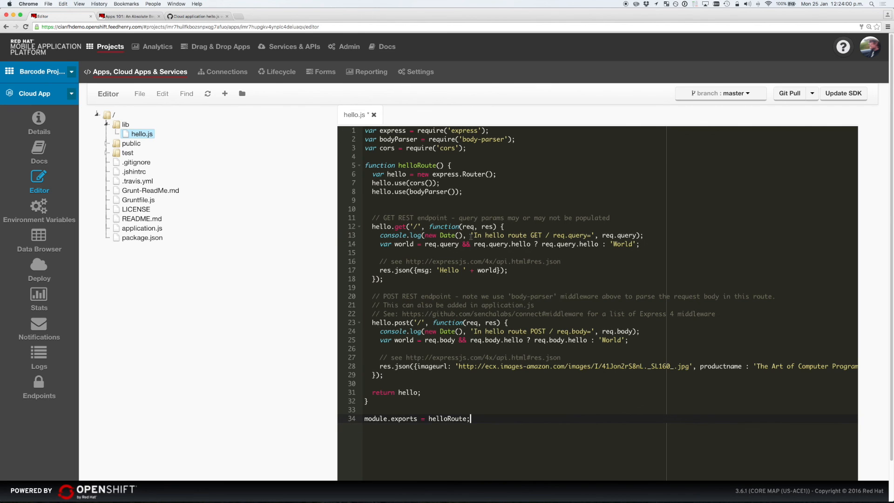
{"action": "mouse_move", "coordinate": [157, 47]}
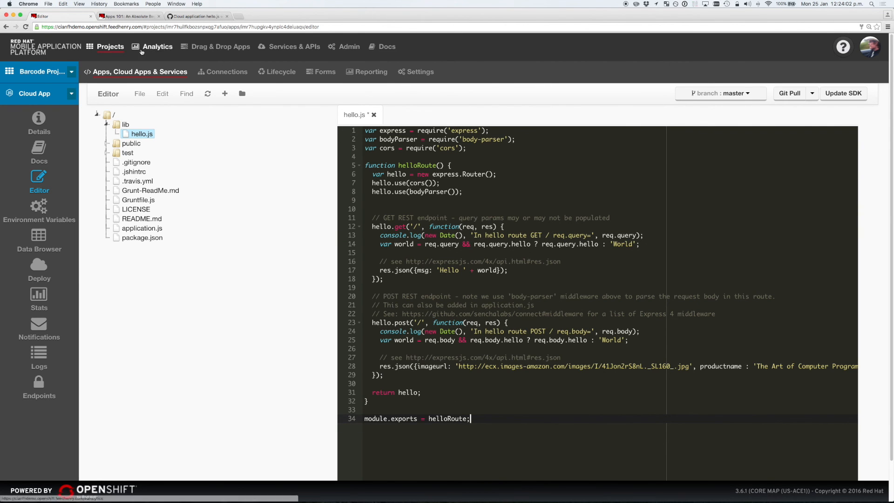
Paste the hardcoded product-response code into lib/hello.js and save it.
{"action": "left_click", "coordinate": [433, 366]}
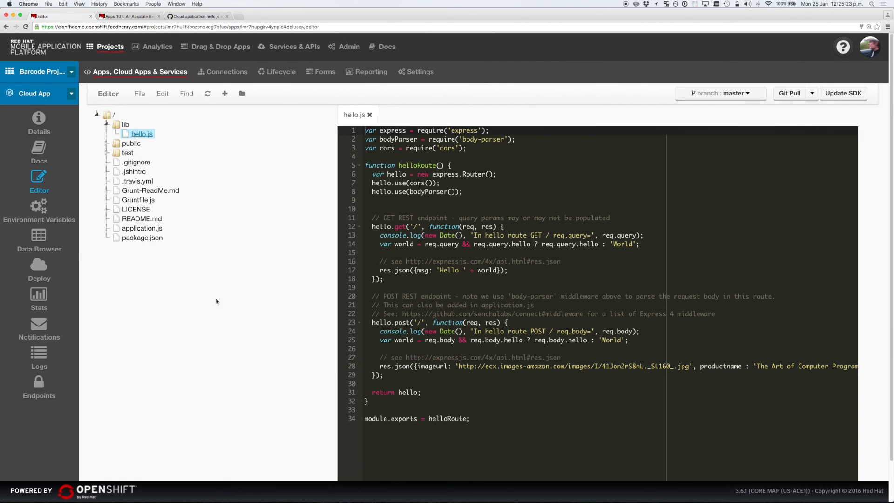
Deploy the Cloud App to OpenShift until the log shows Completed, then return to the apps overview.
{"action": "left_click", "coordinate": [39, 269]}
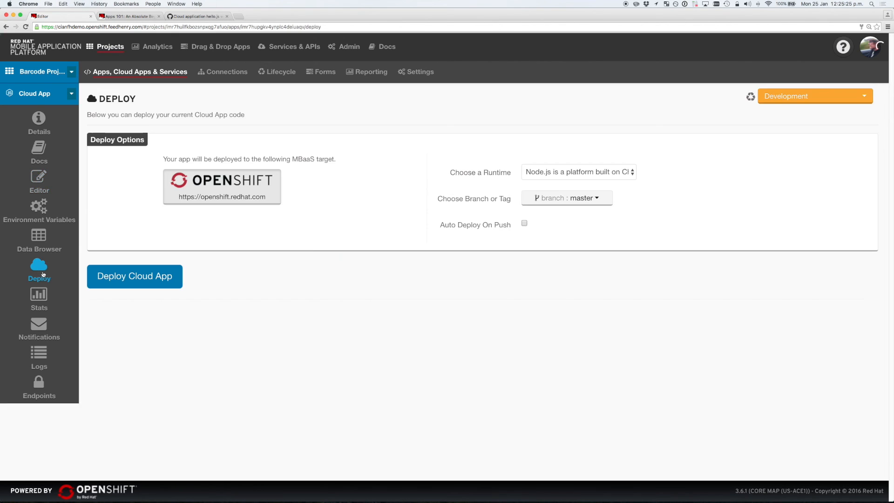
{"action": "left_click", "coordinate": [134, 275]}
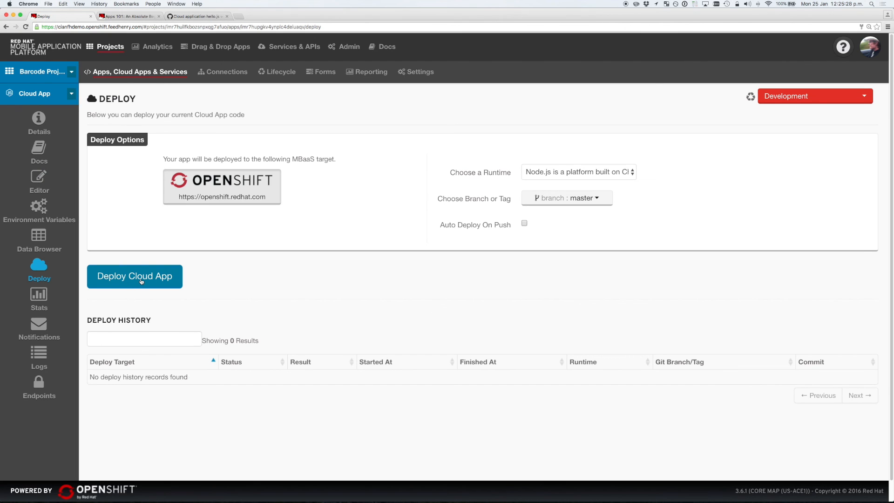
{"action": "left_click", "coordinate": [134, 276]}
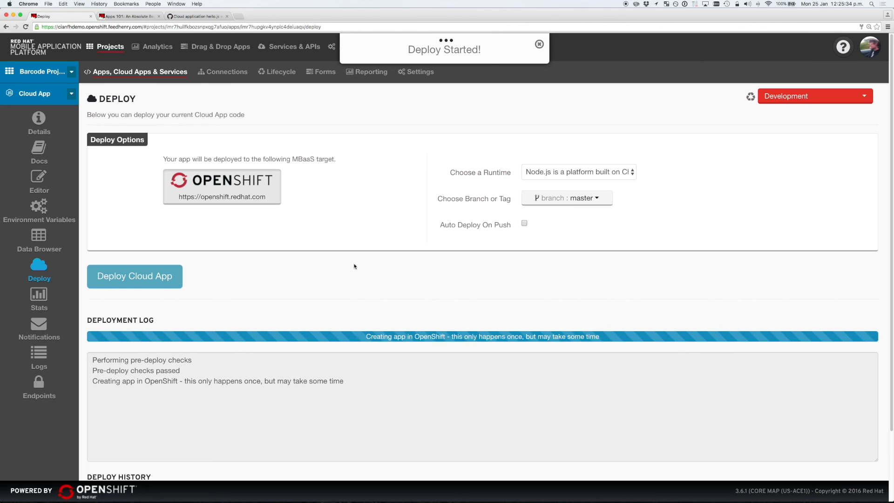
{"action": "left_click", "coordinate": [539, 43]}
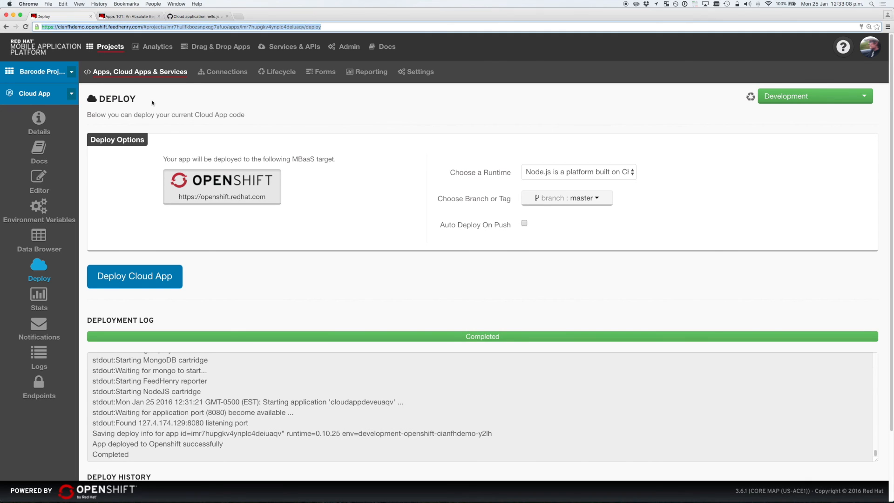
{"action": "left_click", "coordinate": [139, 72]}
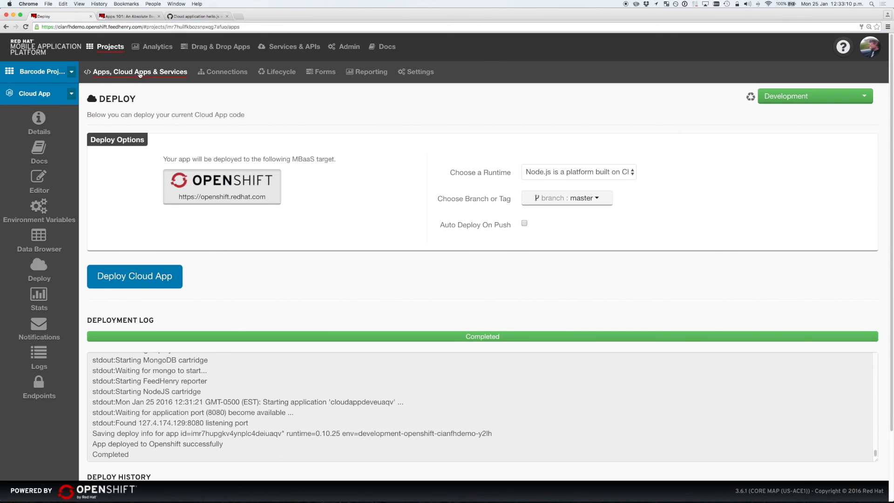
Navigate to Barcode Client's Build a Binary page with the Cloud App connection.
{"action": "left_click", "coordinate": [140, 72]}
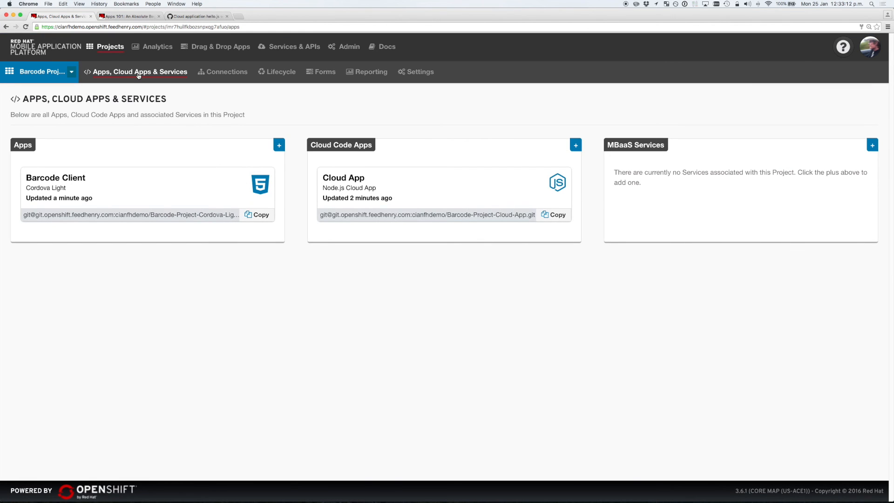
{"action": "mouse_move", "coordinate": [68, 192]}
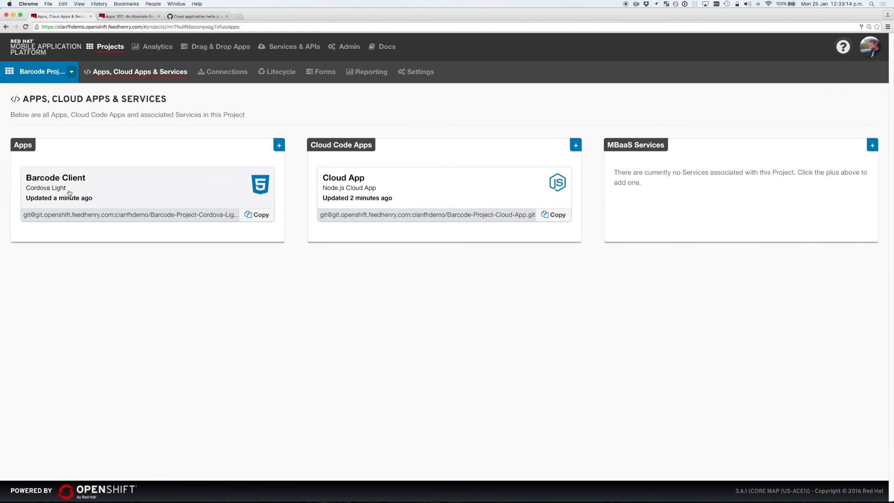
{"action": "left_click", "coordinate": [54, 177]}
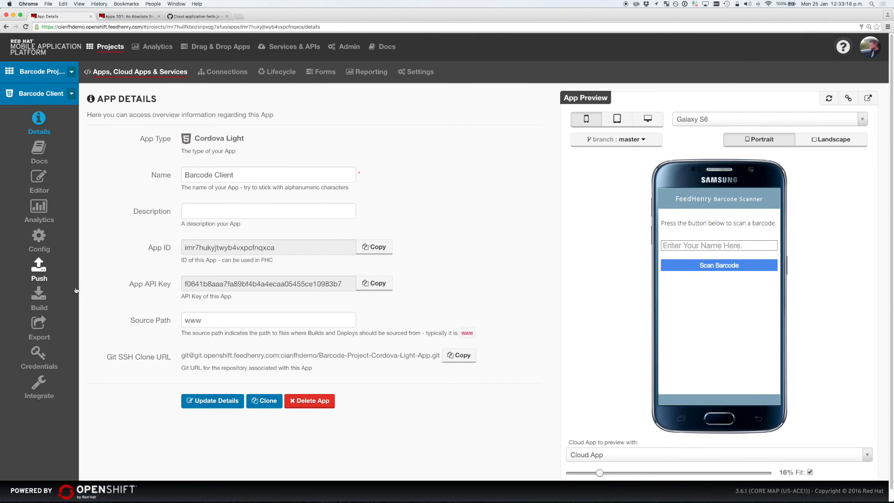
{"action": "left_click", "coordinate": [39, 296]}
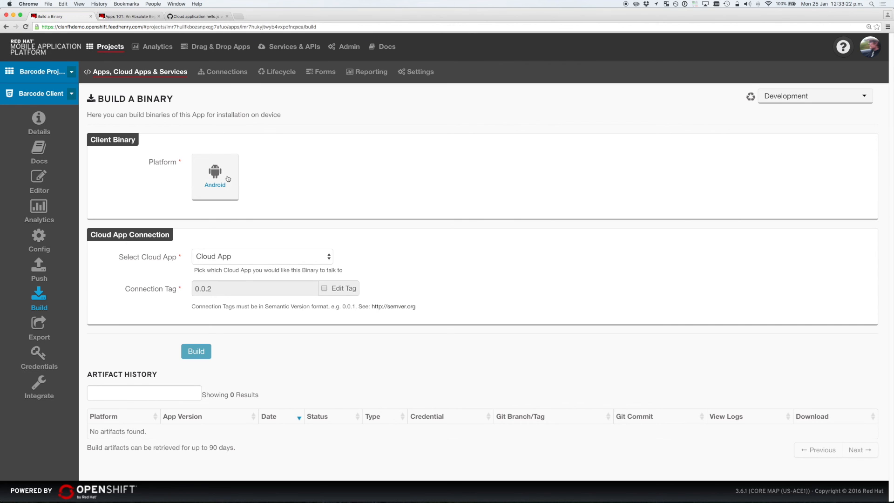
Start an Android debug build of Barcode Client from master, connection tag 0.0.3.
{"action": "left_click", "coordinate": [215, 177]}
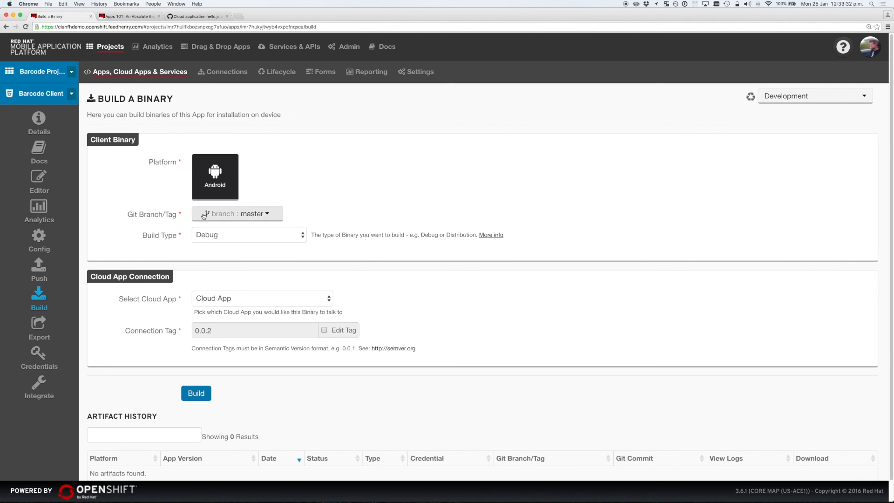
{"action": "mouse_move", "coordinate": [243, 229]}
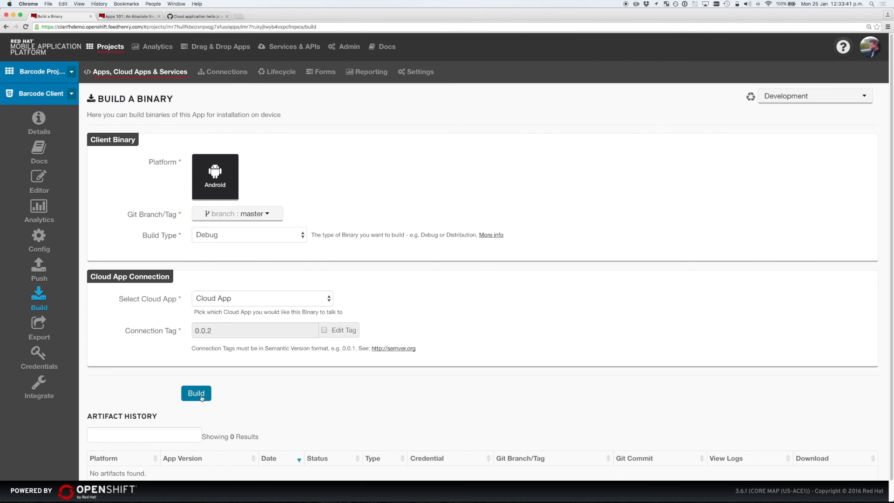
{"action": "left_click", "coordinate": [196, 393]}
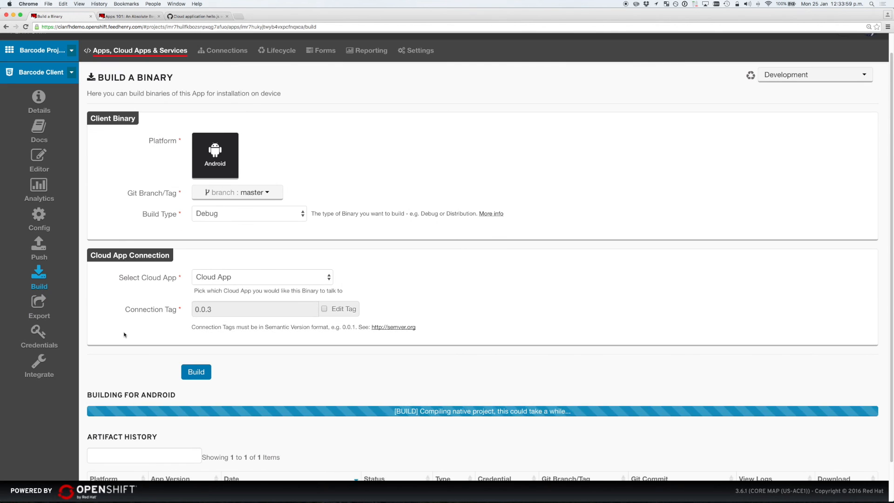